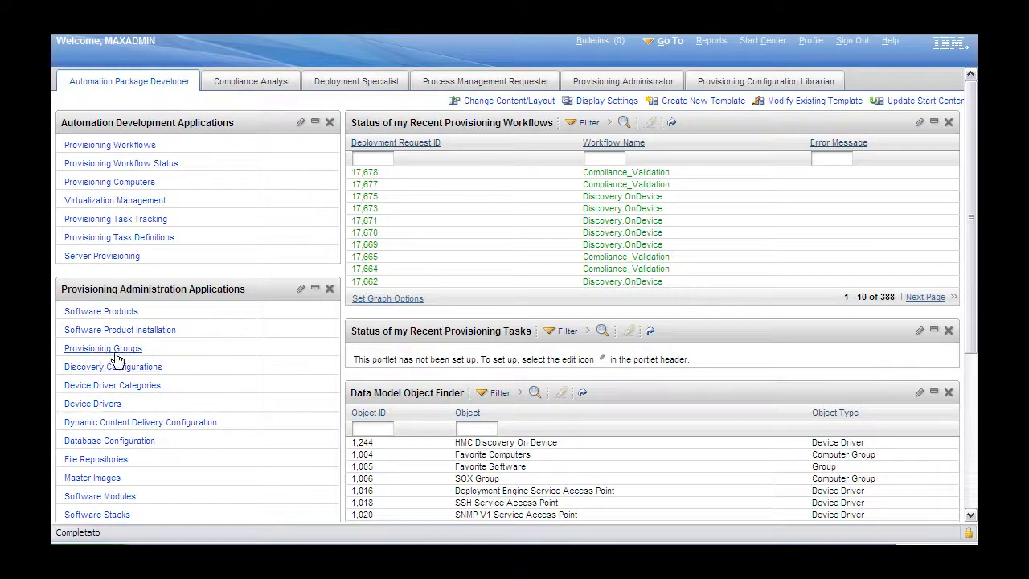
Filter provisioning groups by 'SOX' and open the empty SOX Group record.
left_click(103, 348)
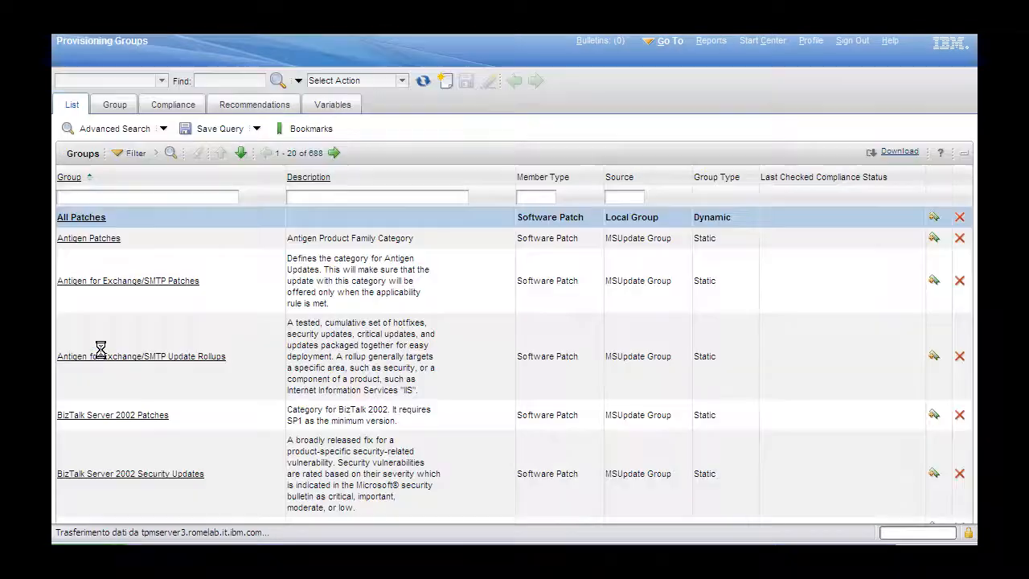
left_click(148, 196)
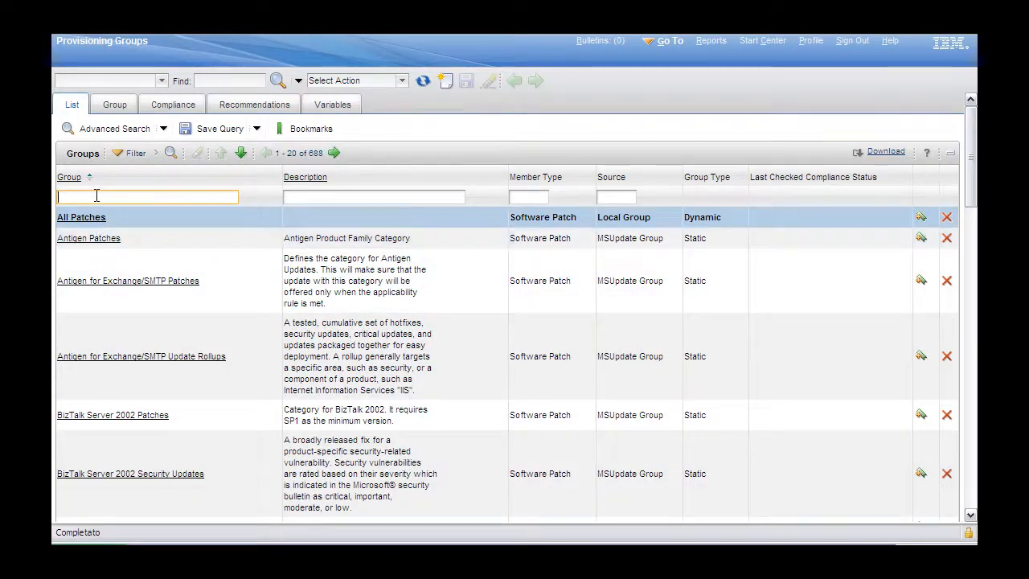
type("SOX")
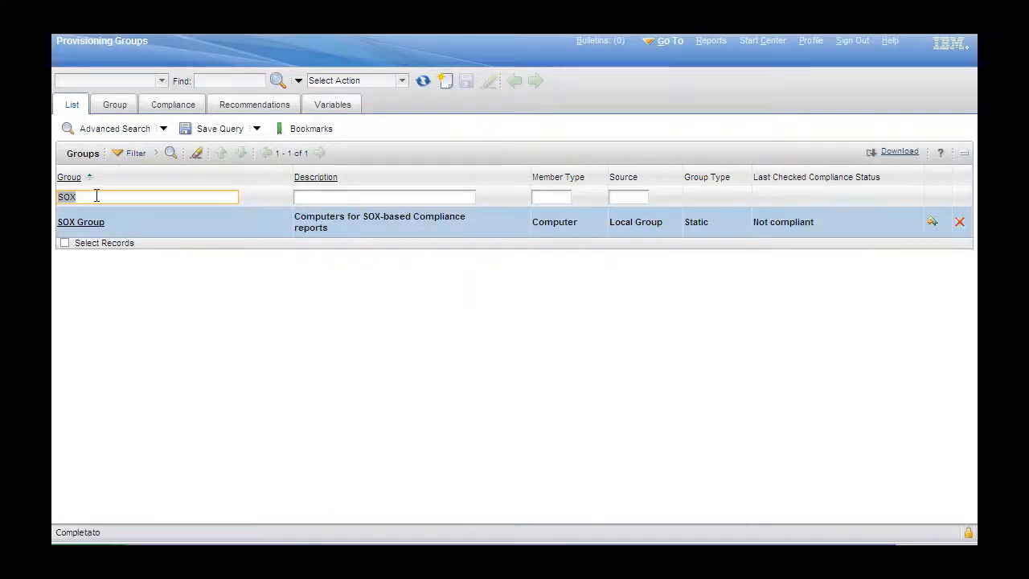
left_click(80, 222)
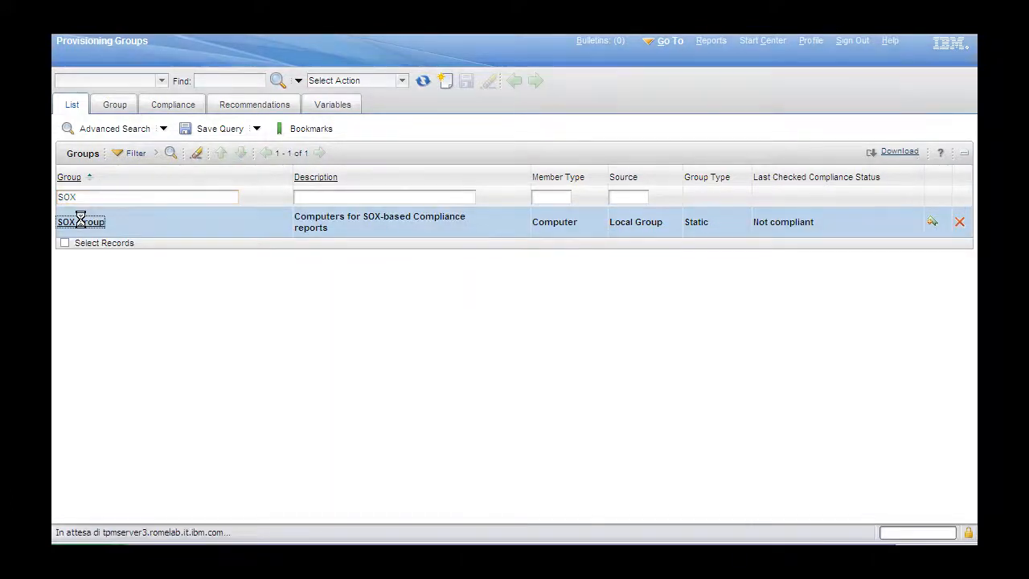
left_click(81, 222)
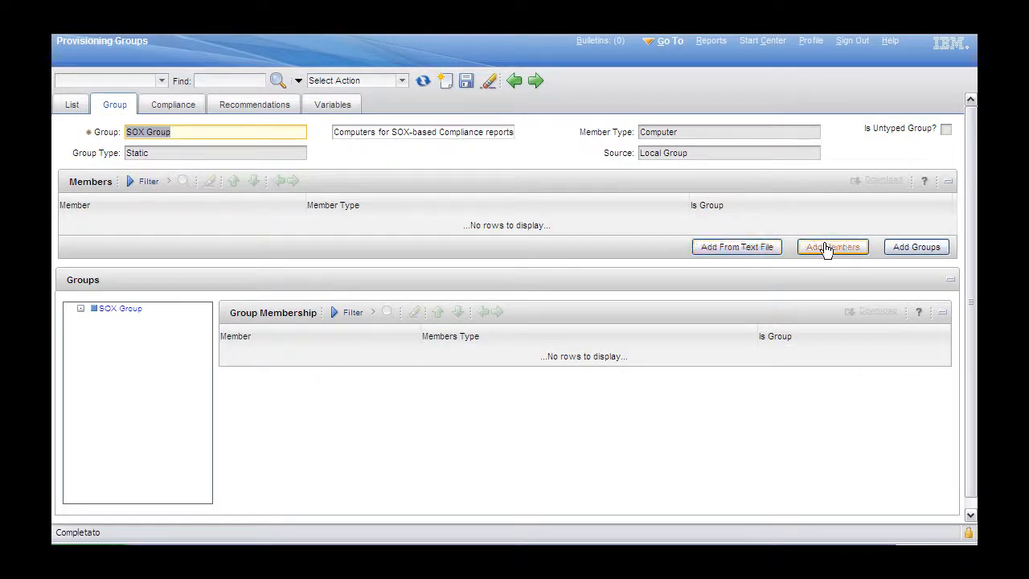
Add computer winxp1.romelab.it.ibm.com to SOX Group as a member.
left_click(833, 247)
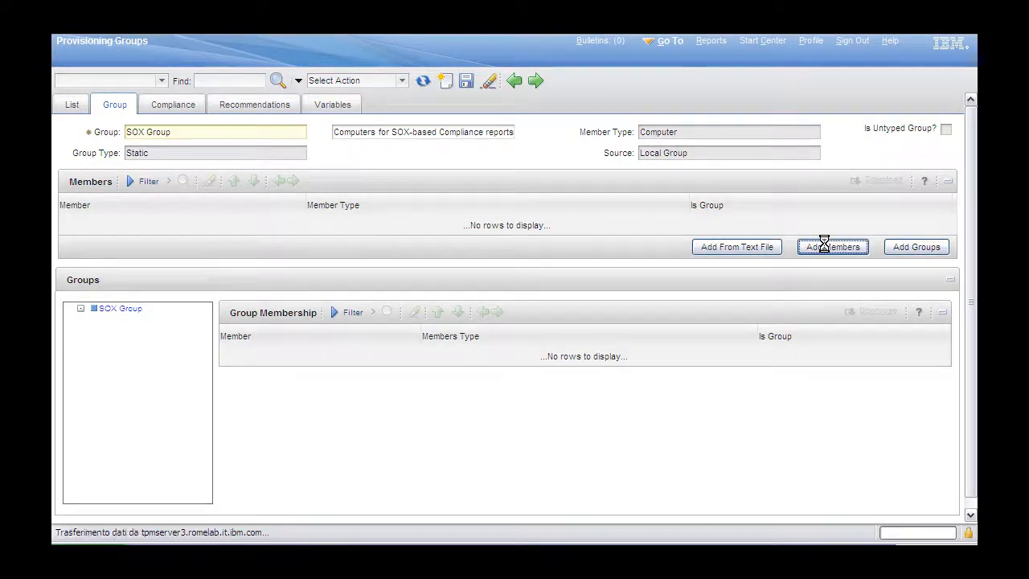
left_click(833, 247)
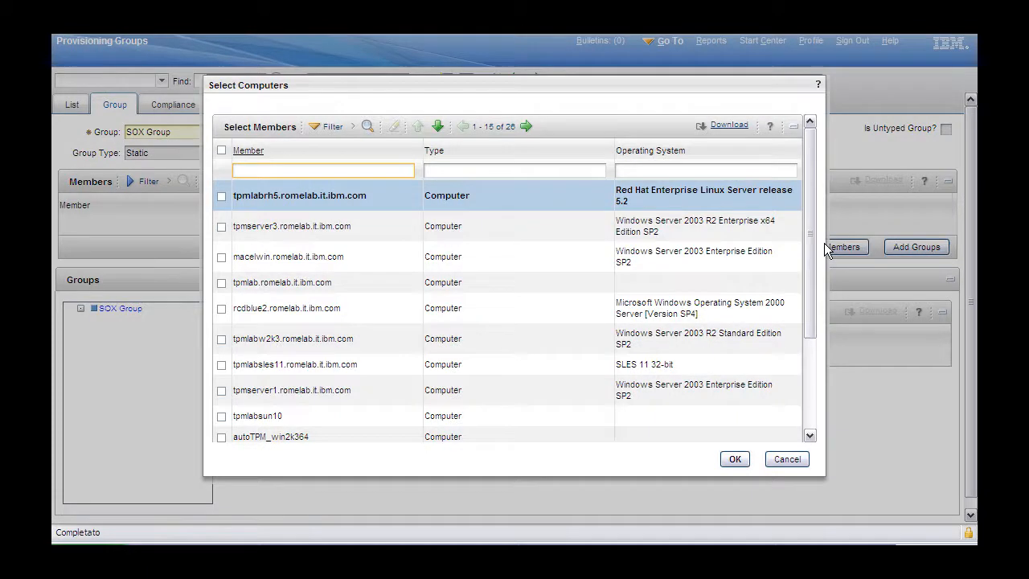
type("xp")
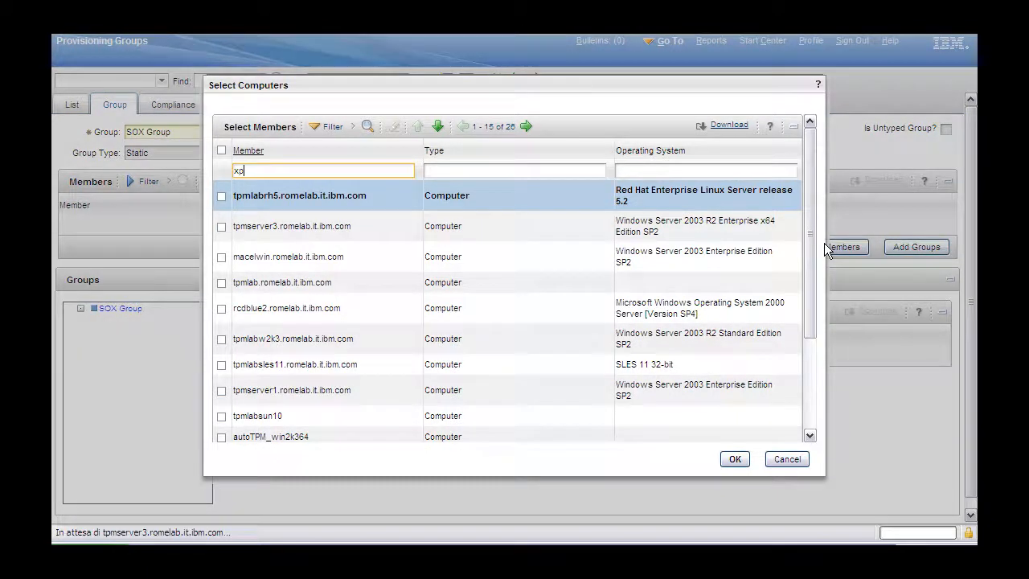
left_click(368, 127)
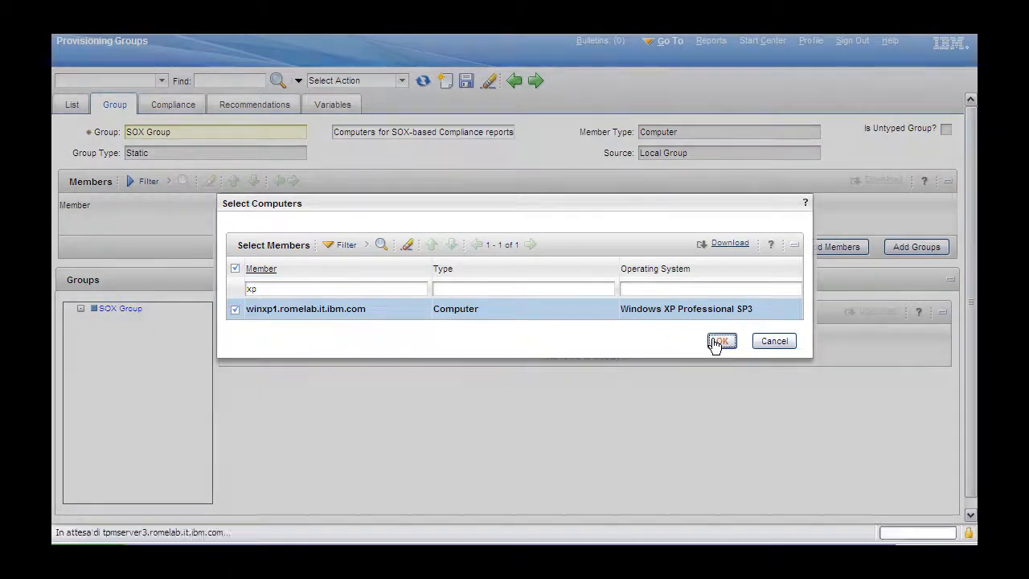
left_click(721, 341)
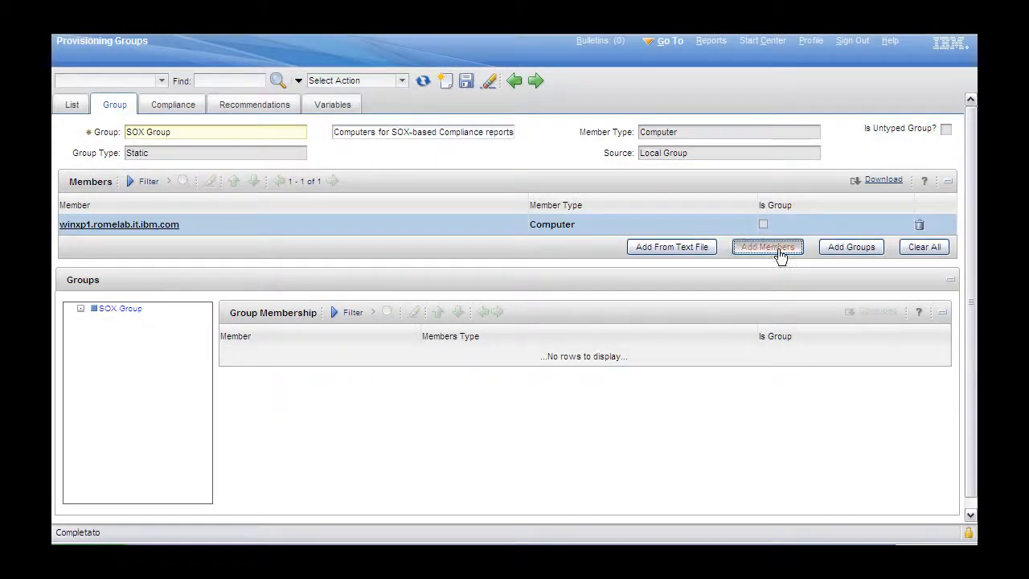
Add computer tpmlabw2k8.romelab.it.ibm.com as a member and save the group.
left_click(767, 247)
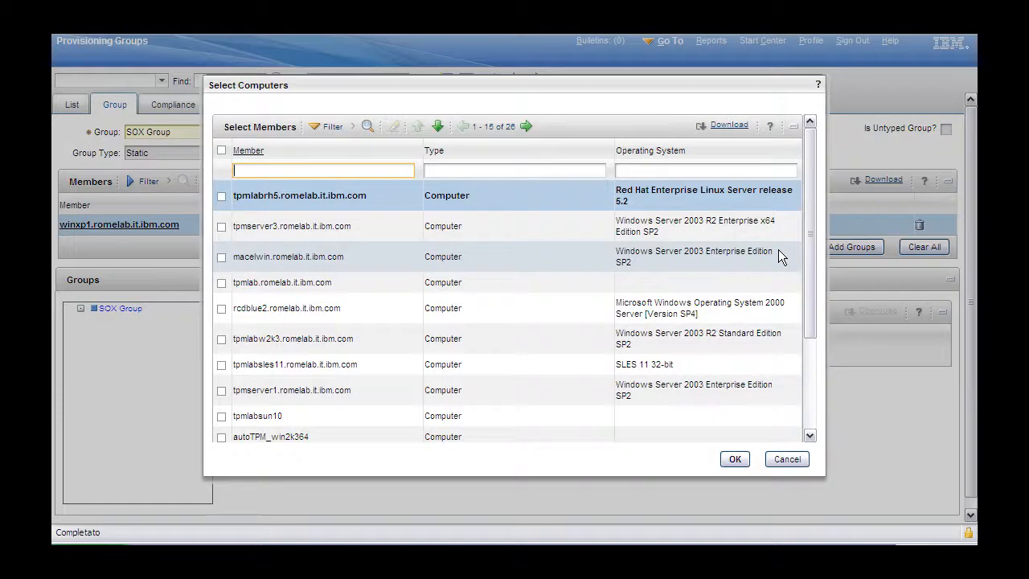
type("w2")
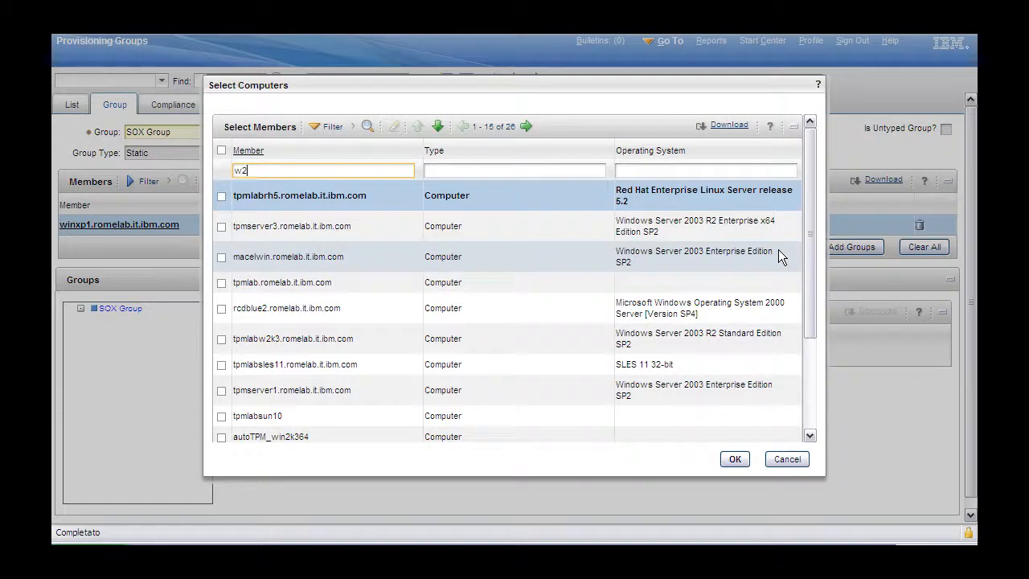
type("k8")
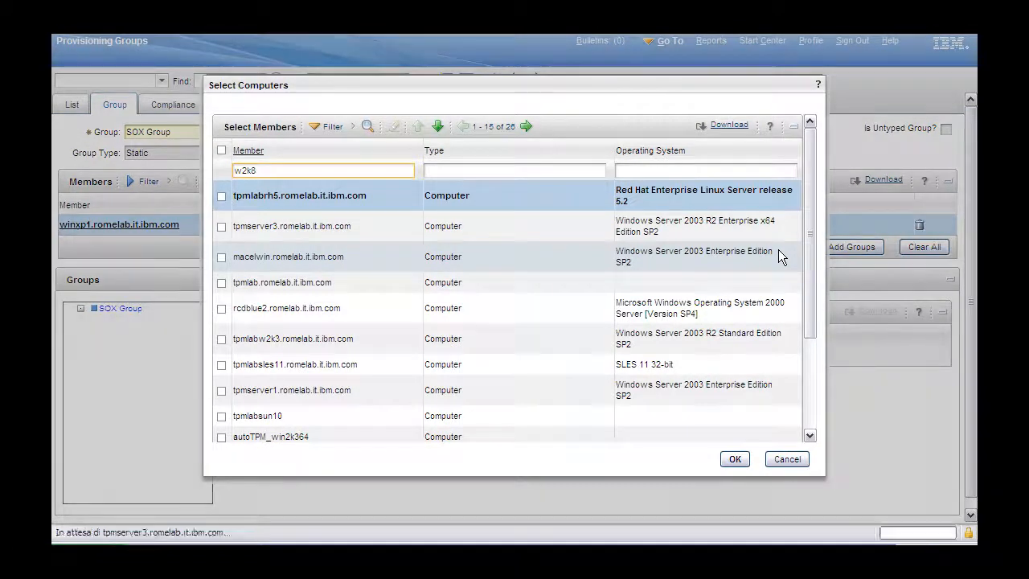
left_click(368, 126)
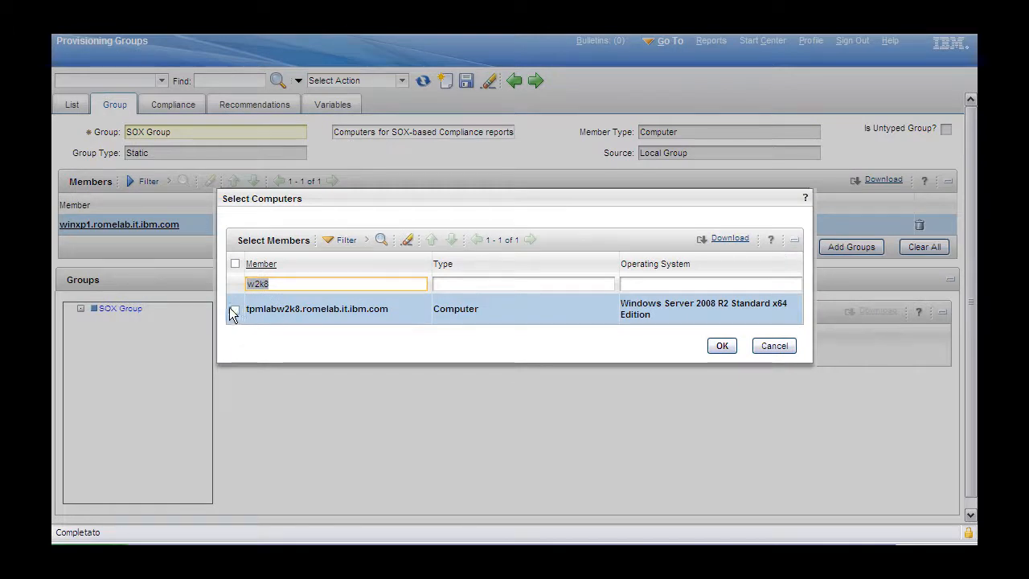
left_click(236, 263)
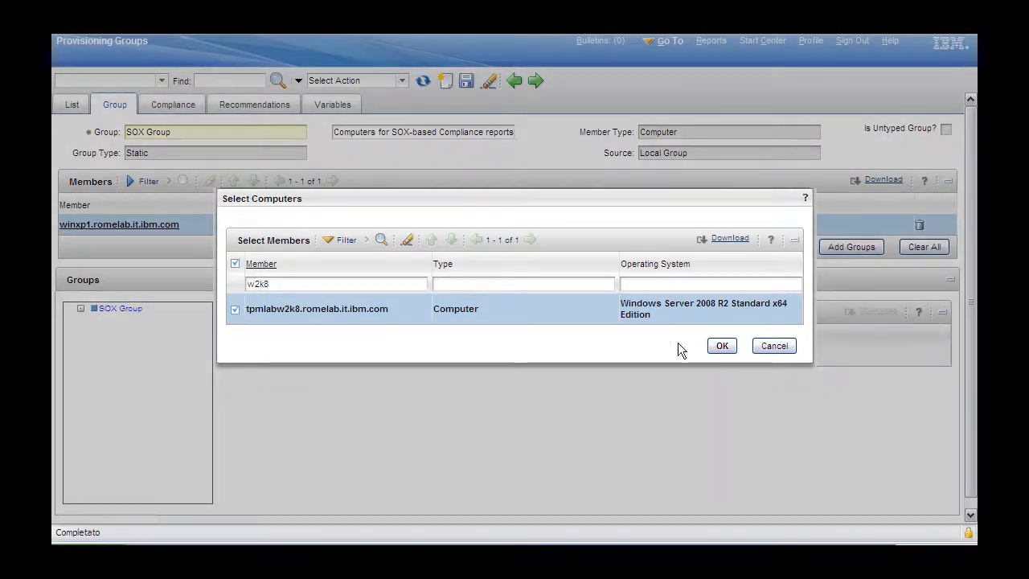
left_click(722, 345)
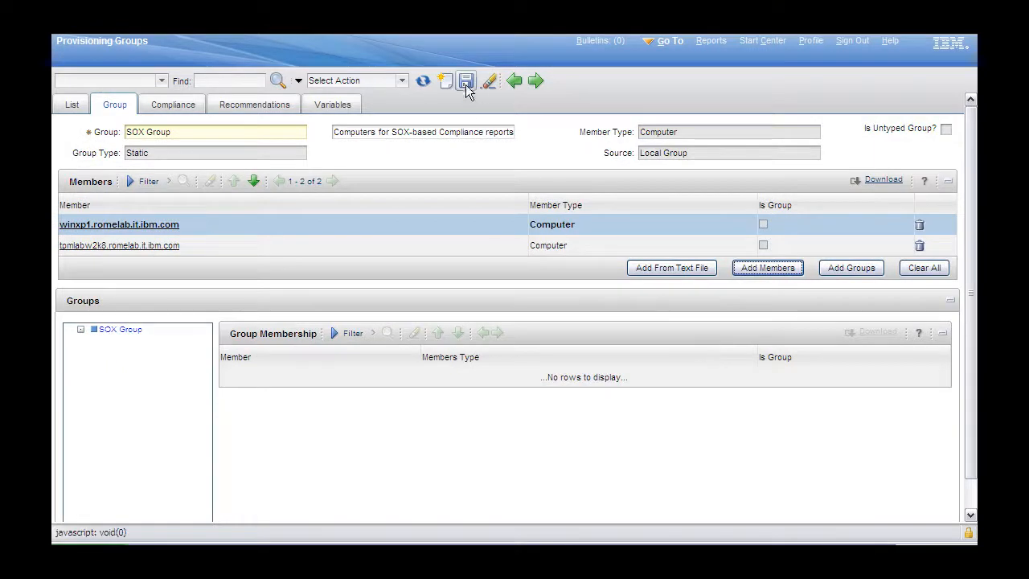
left_click(466, 81)
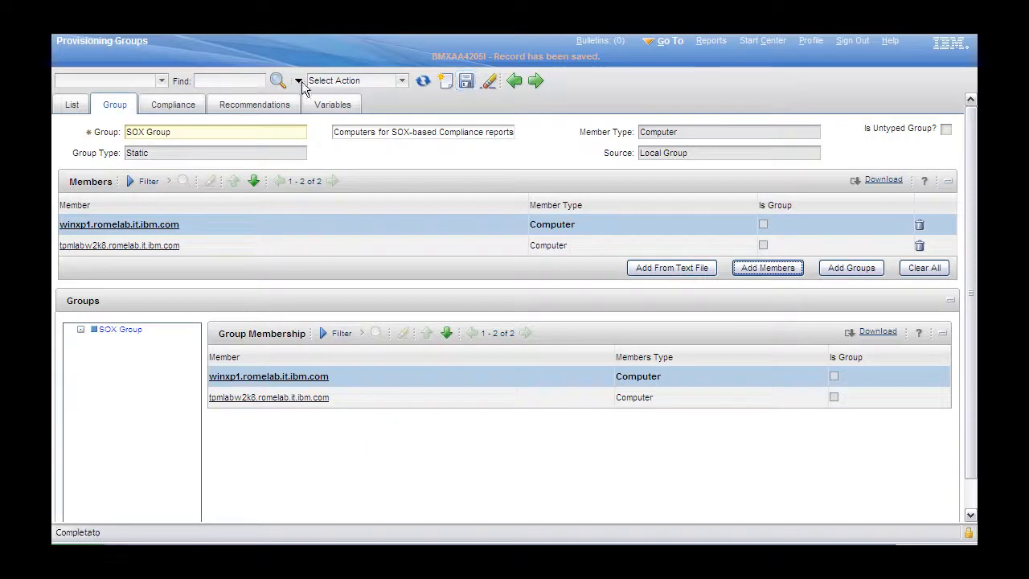
Delete the Windows Antivirus and Windows Screen Saver compliance checks from SOX Group.
left_click(172, 105)
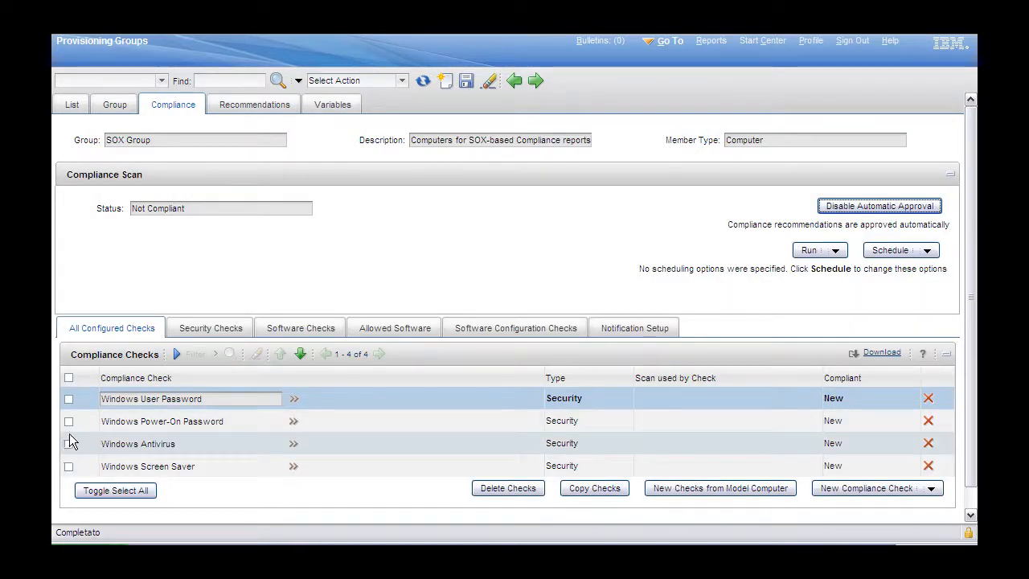
left_click(69, 444)
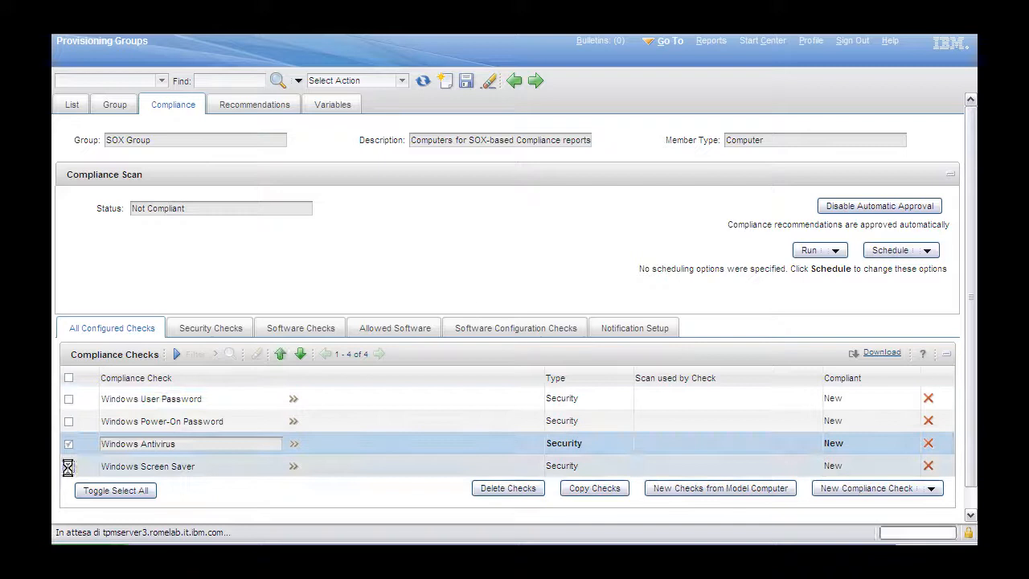
left_click(69, 467)
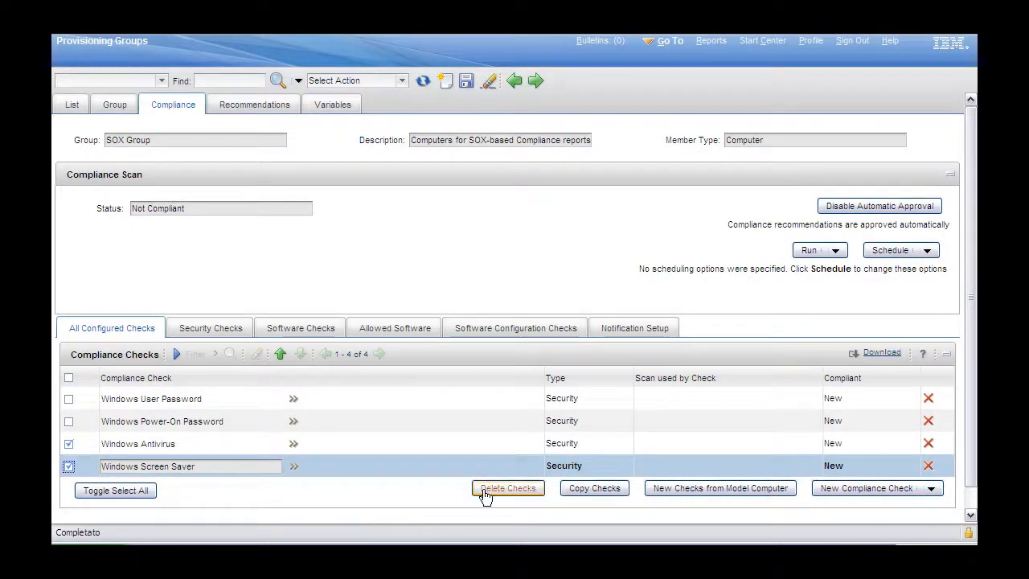
left_click(508, 488)
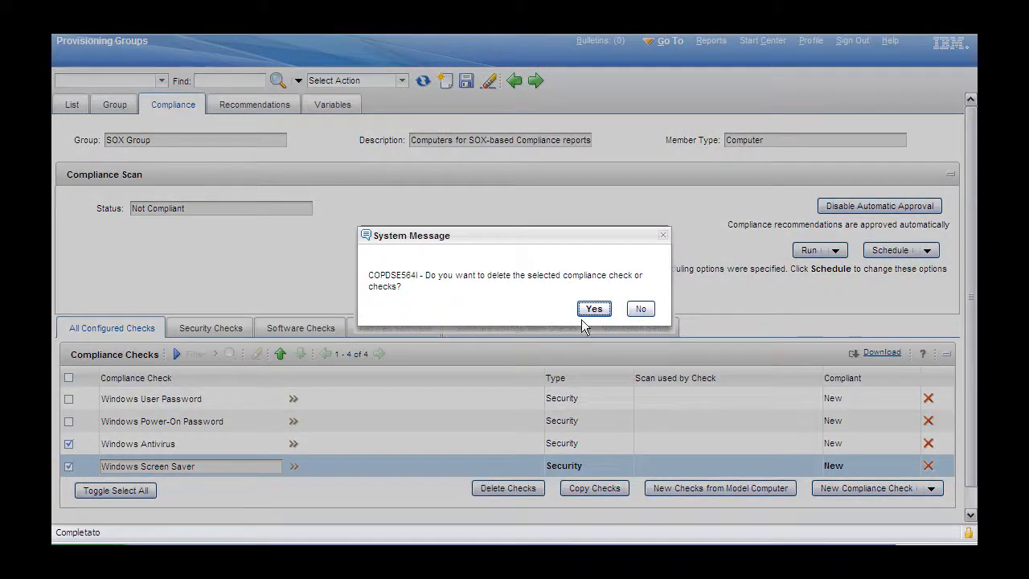
left_click(594, 309)
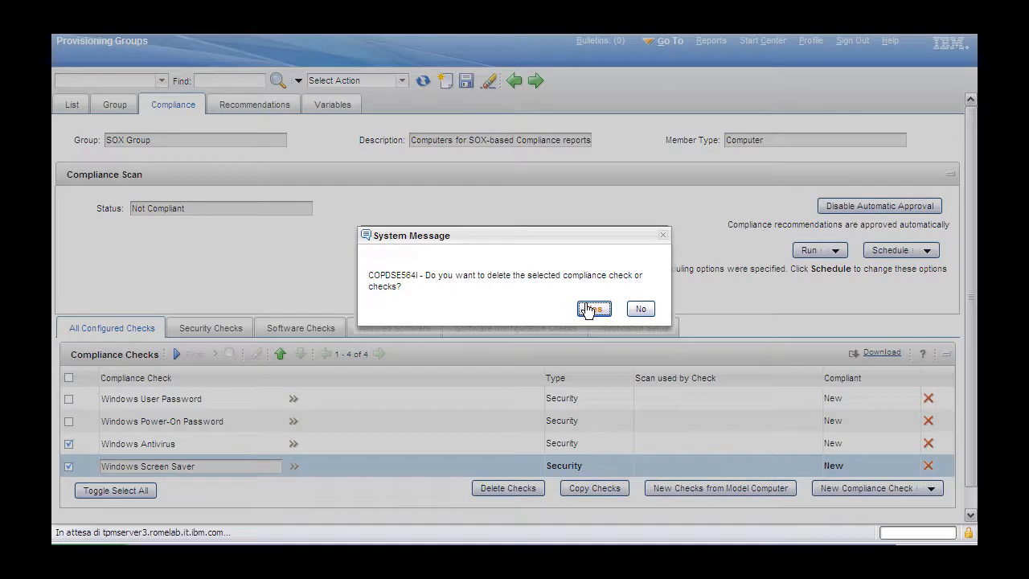
left_click(593, 309)
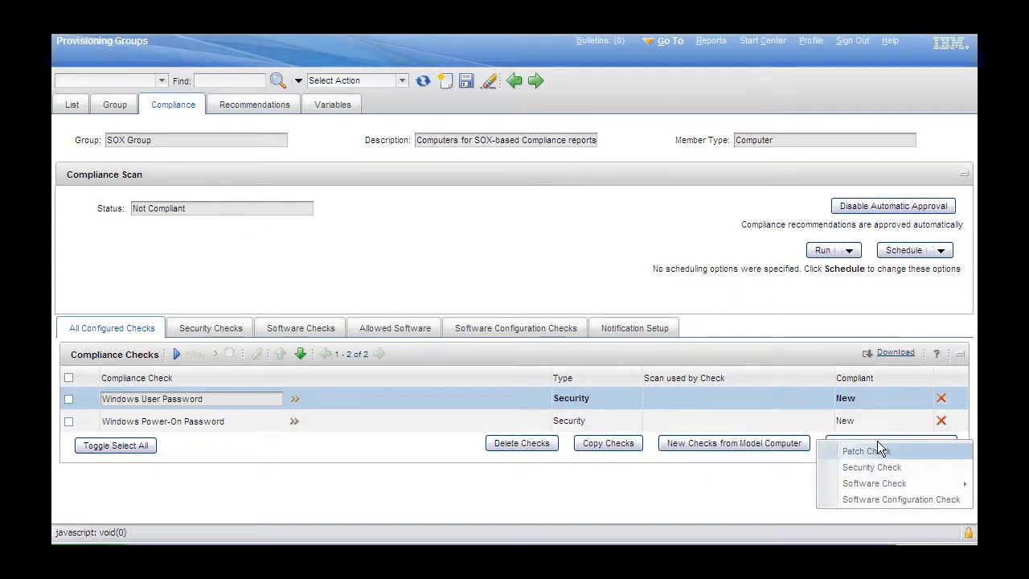
Add the Windows Firewall and Unauthorized Guest Access security checks, making four checks.
left_click(872, 467)
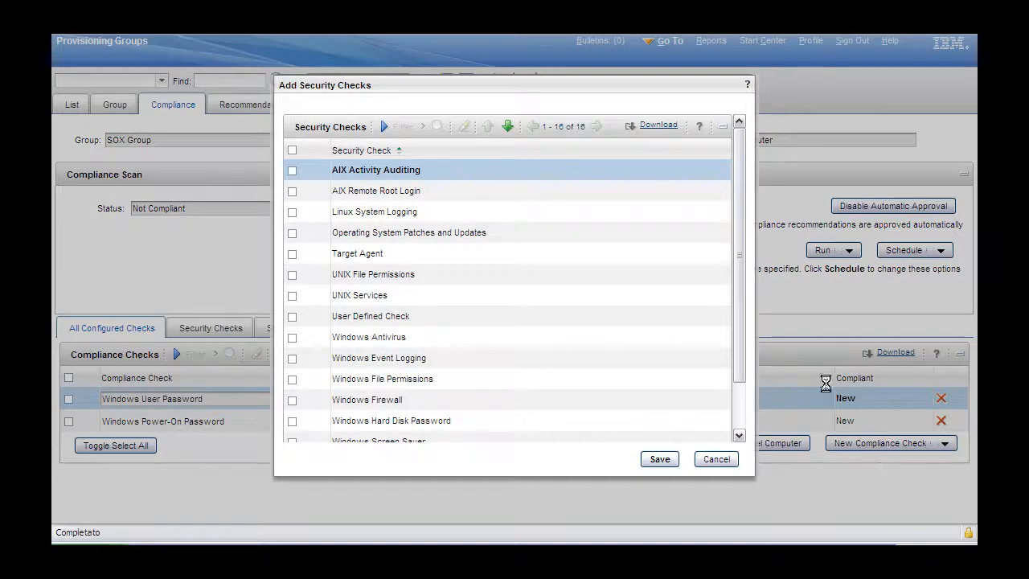
scroll("down", 3)
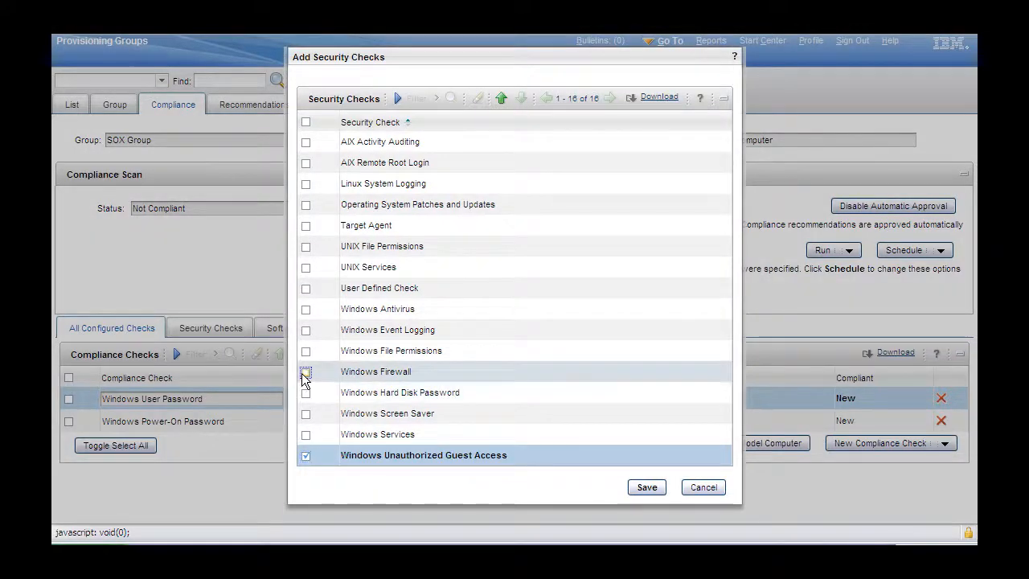
left_click(375, 372)
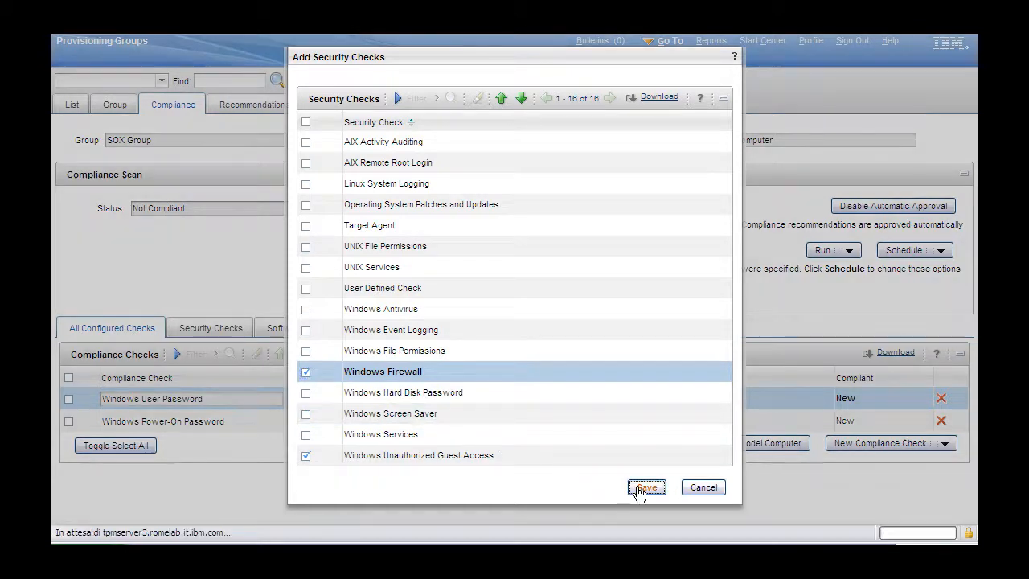
left_click(646, 487)
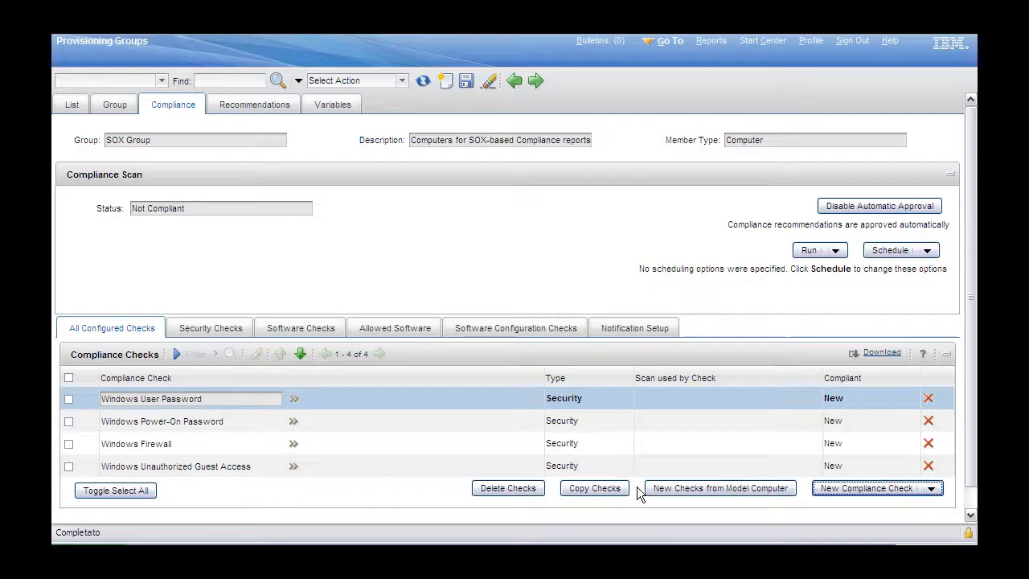
mouse_move(802, 370)
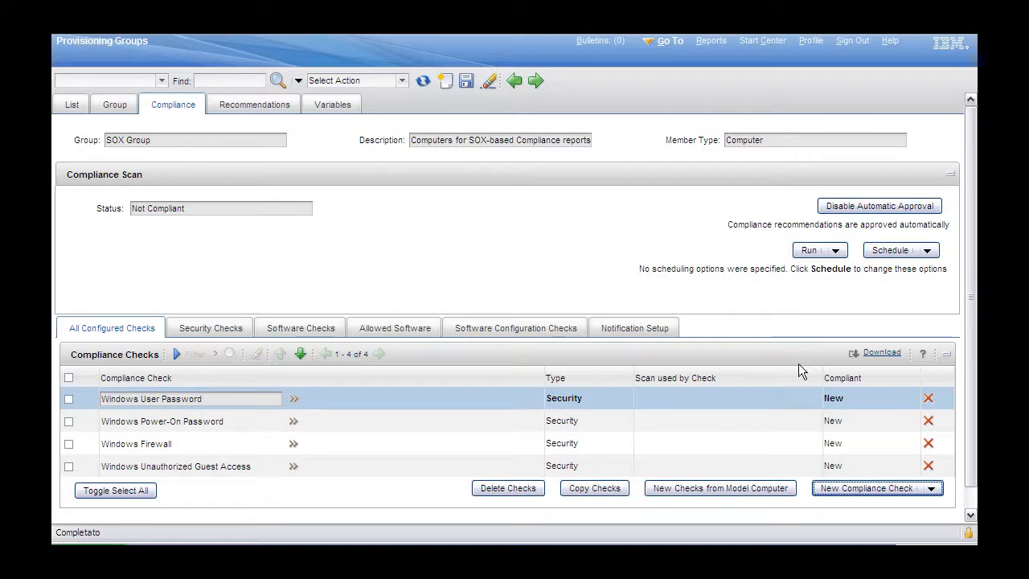
Run Scan and Check on SOX Group and refresh task tracking until workflows succeed.
left_click(838, 250)
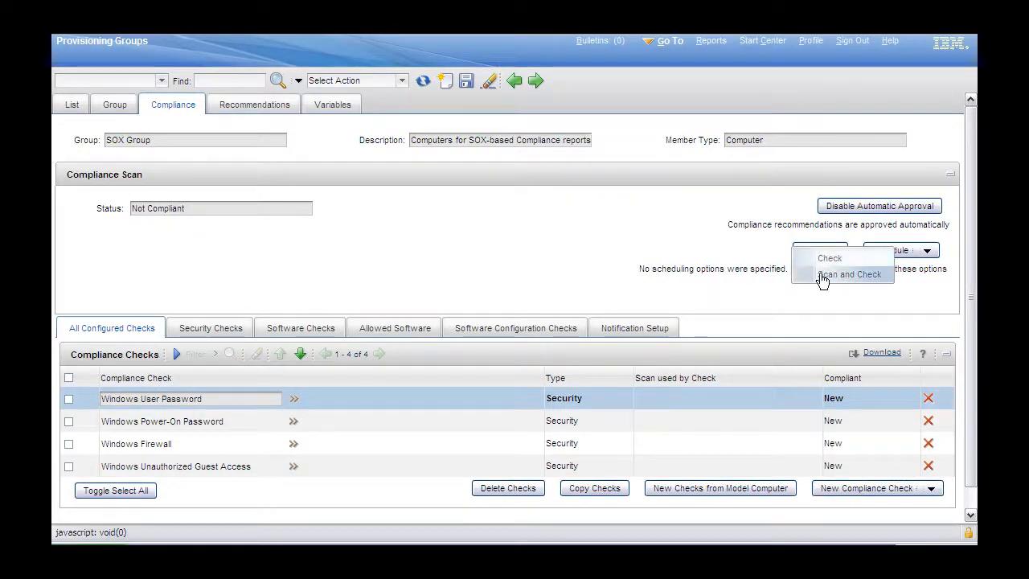
left_click(849, 274)
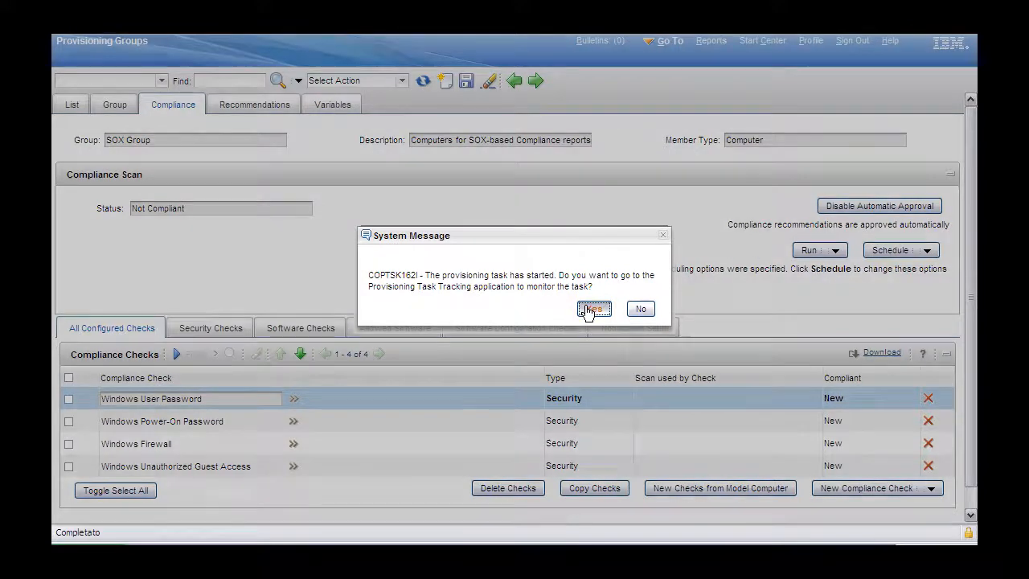
left_click(593, 309)
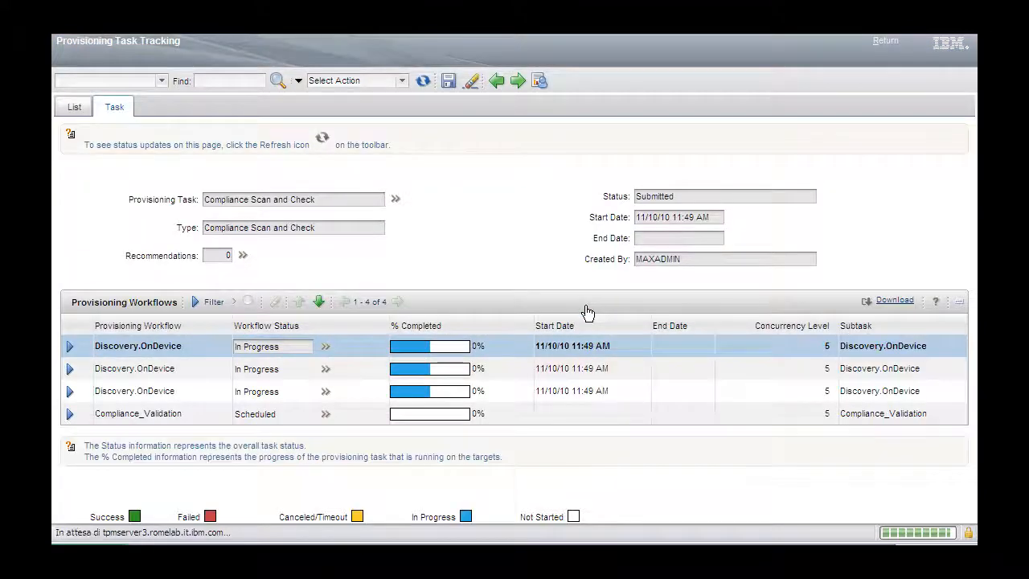
left_click(422, 80)
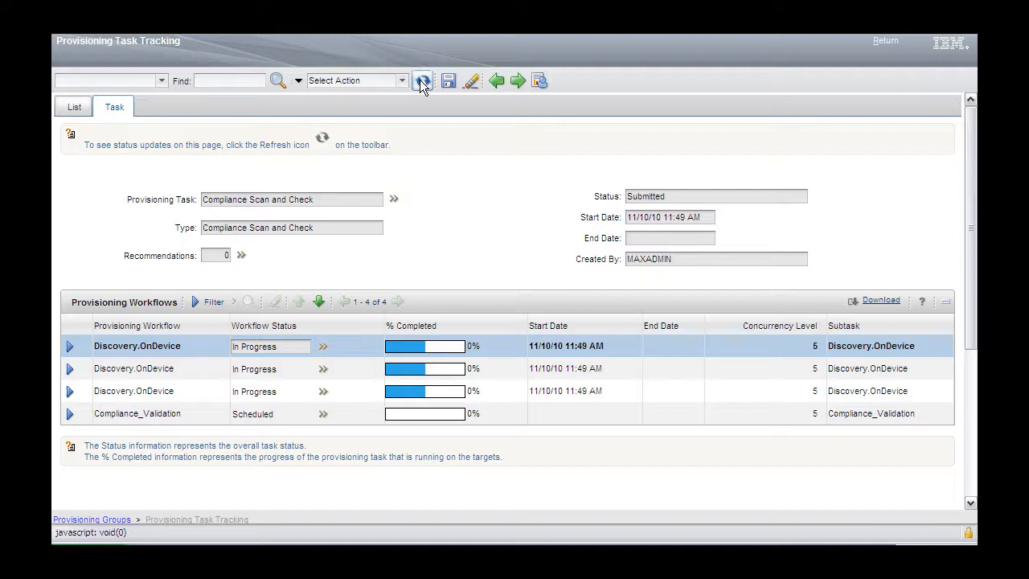
left_click(423, 80)
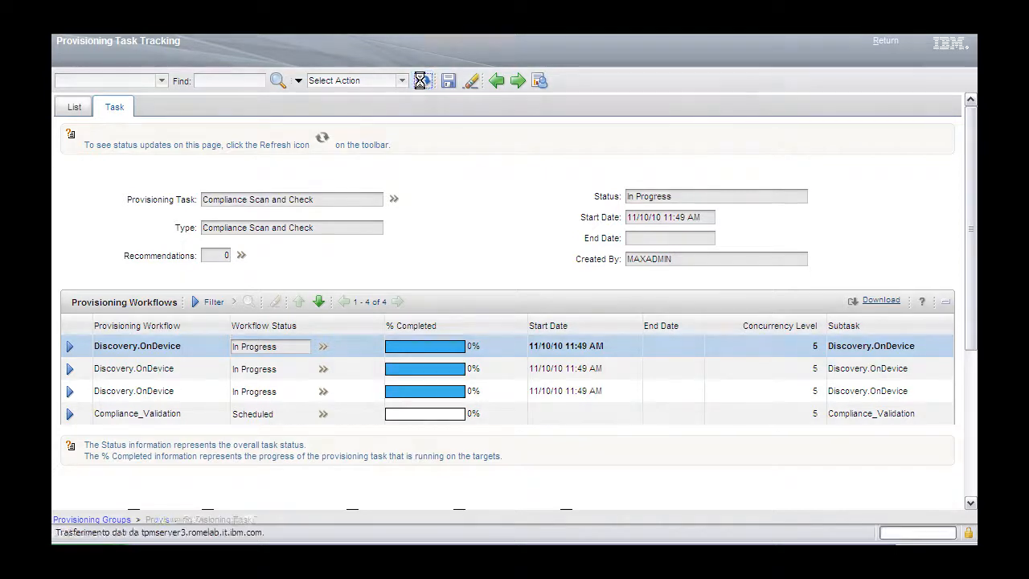
left_click(422, 80)
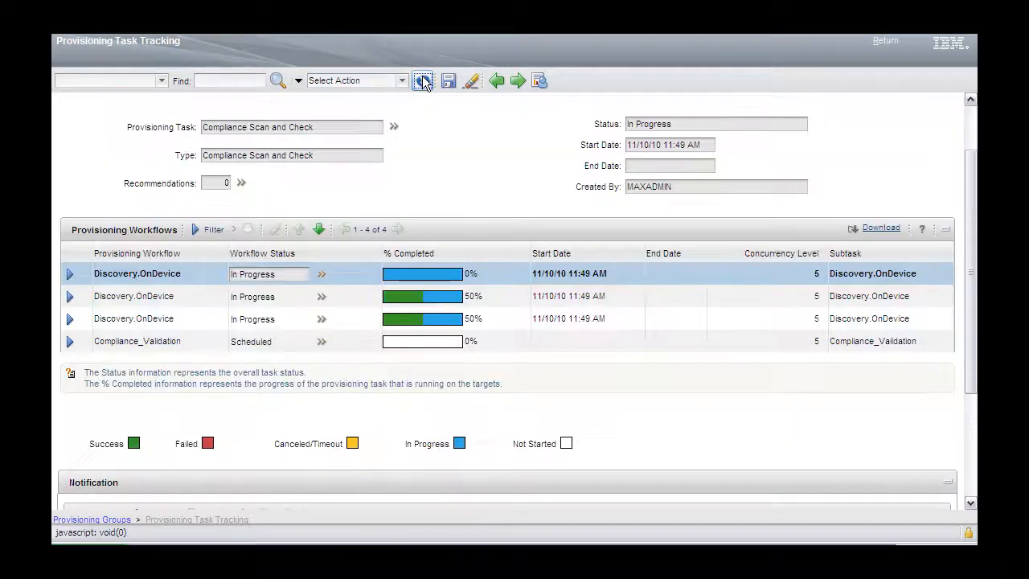
left_click(422, 81)
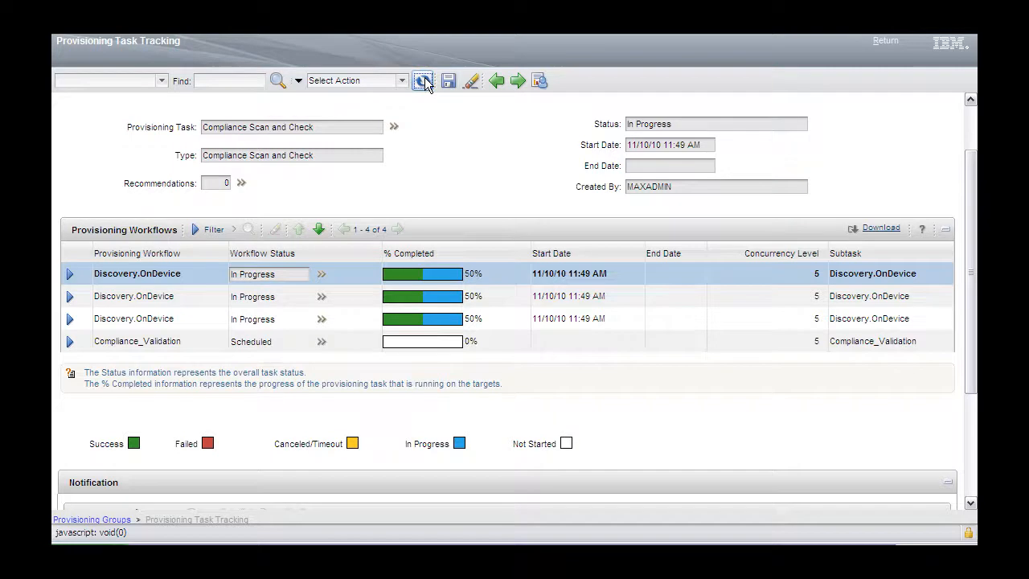
left_click(422, 80)
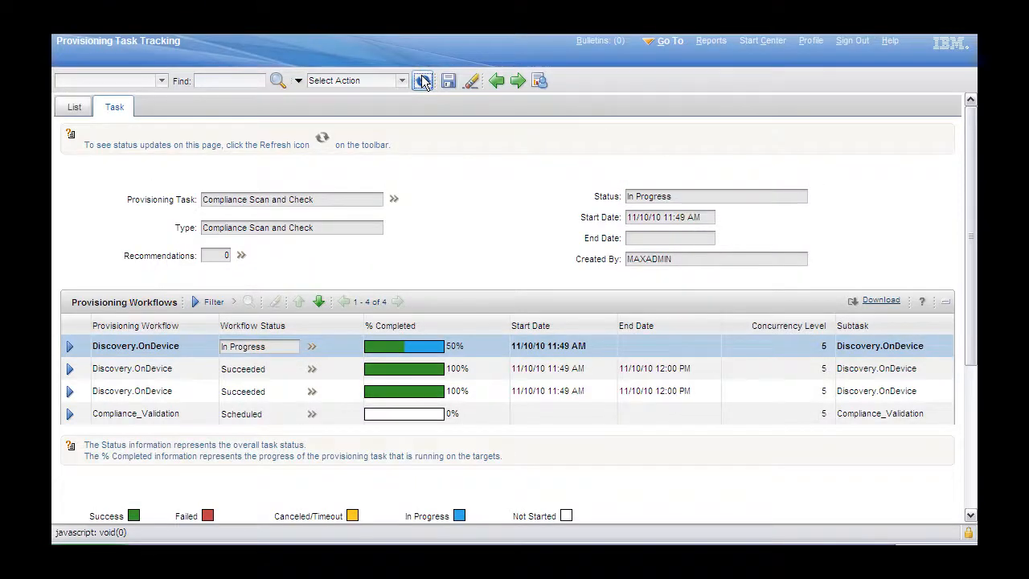
left_click(423, 80)
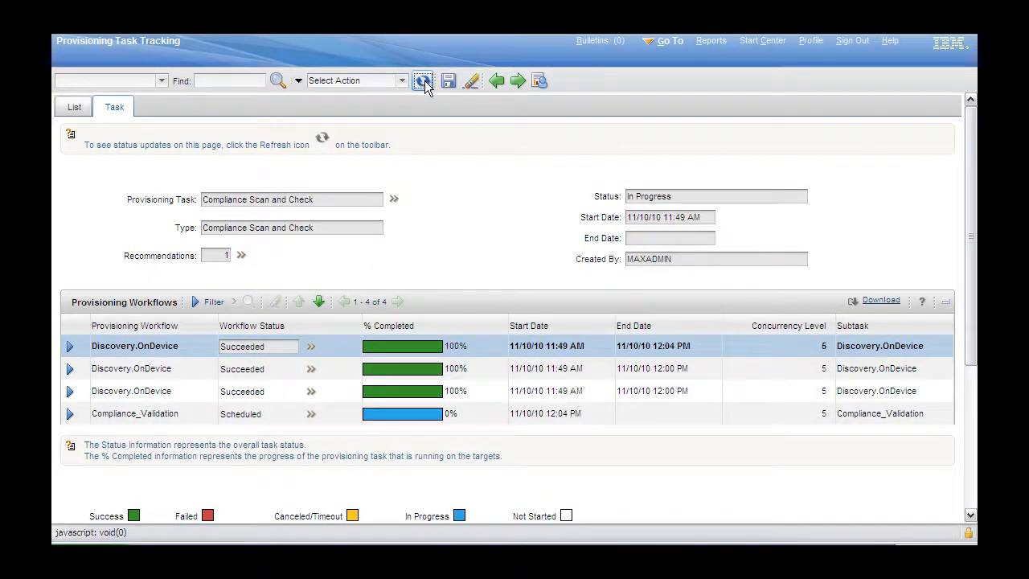
left_click(422, 80)
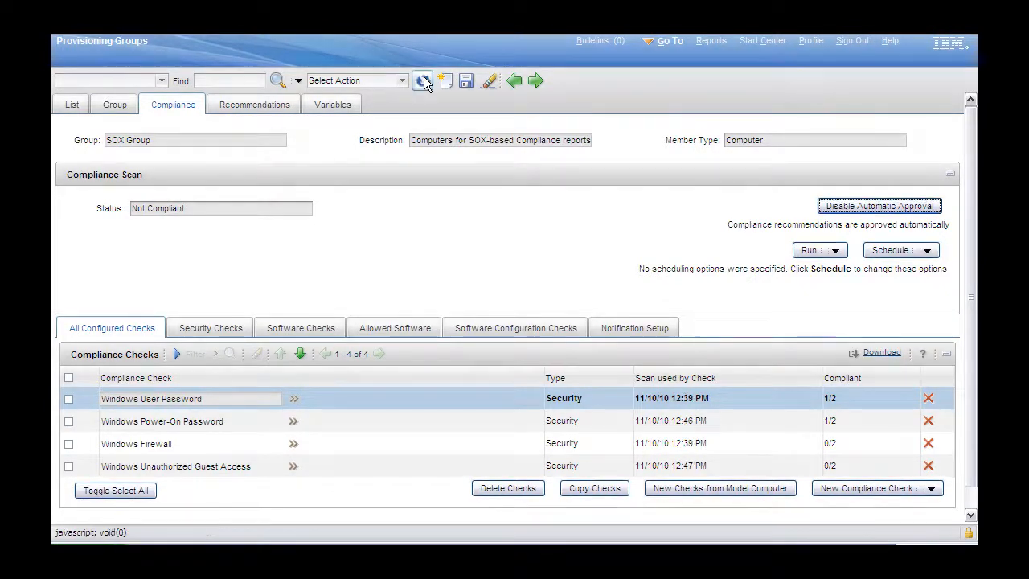
Refresh the compliance results and pick the SOX compliance report from On Demand Reports.
left_click(422, 81)
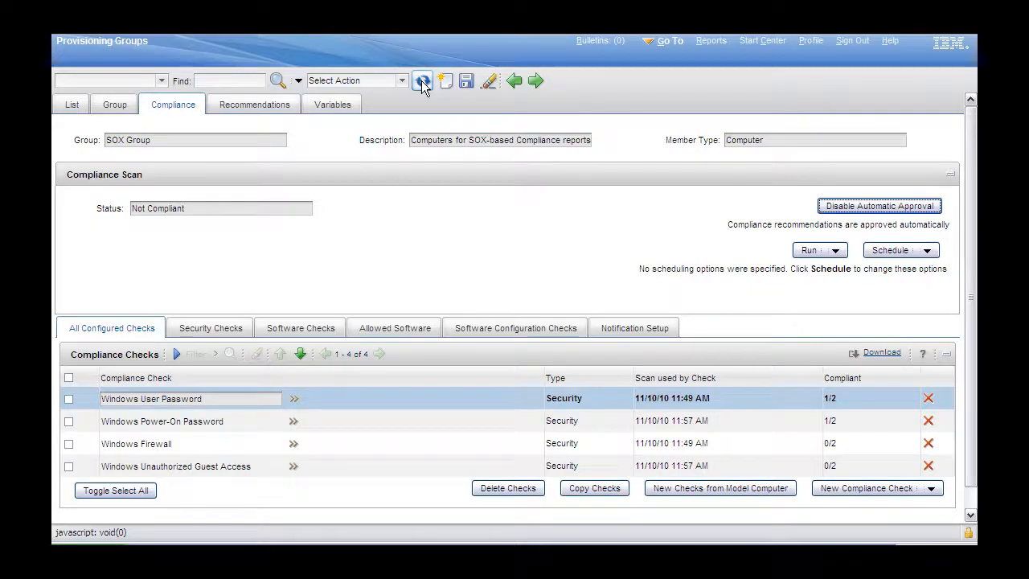
left_click(401, 79)
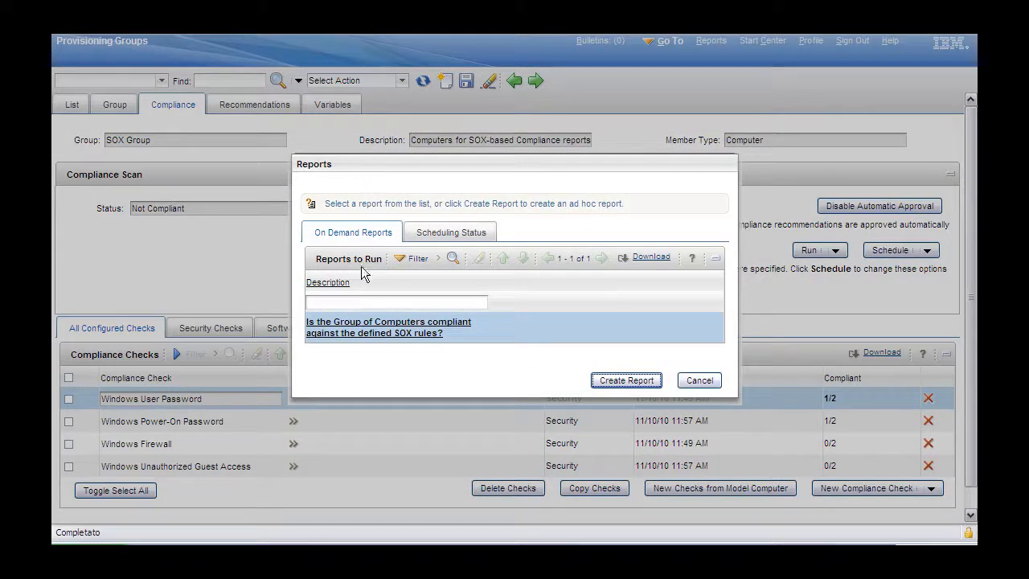
left_click(388, 328)
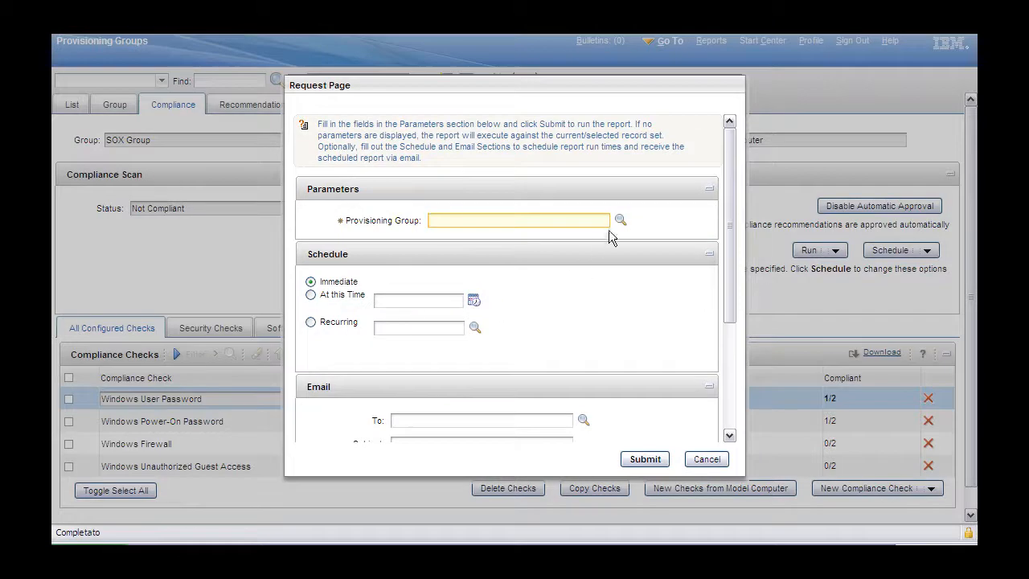
Set SOX Group as the report's provisioning group and submit it to run now.
left_click(619, 220)
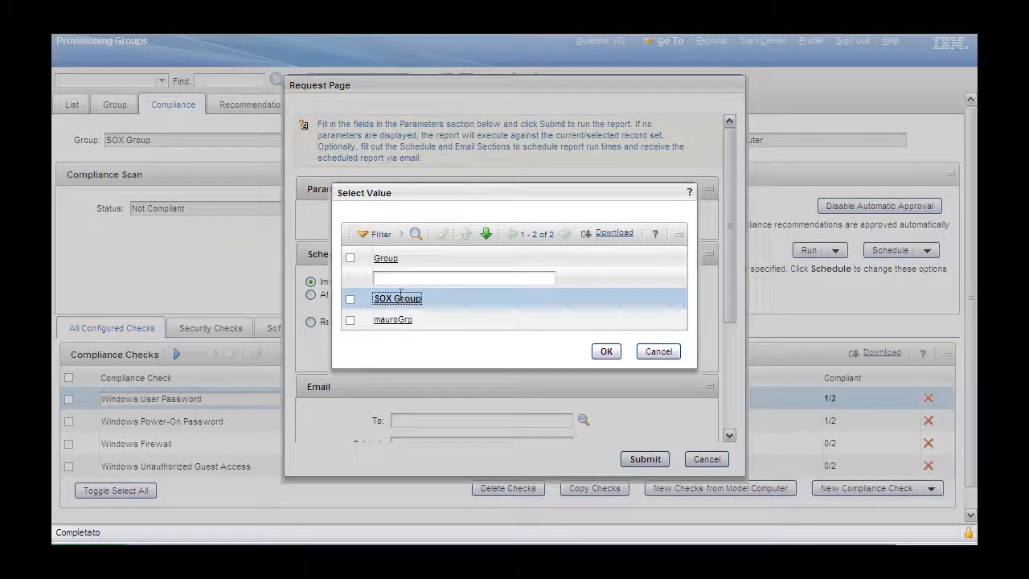
left_click(606, 351)
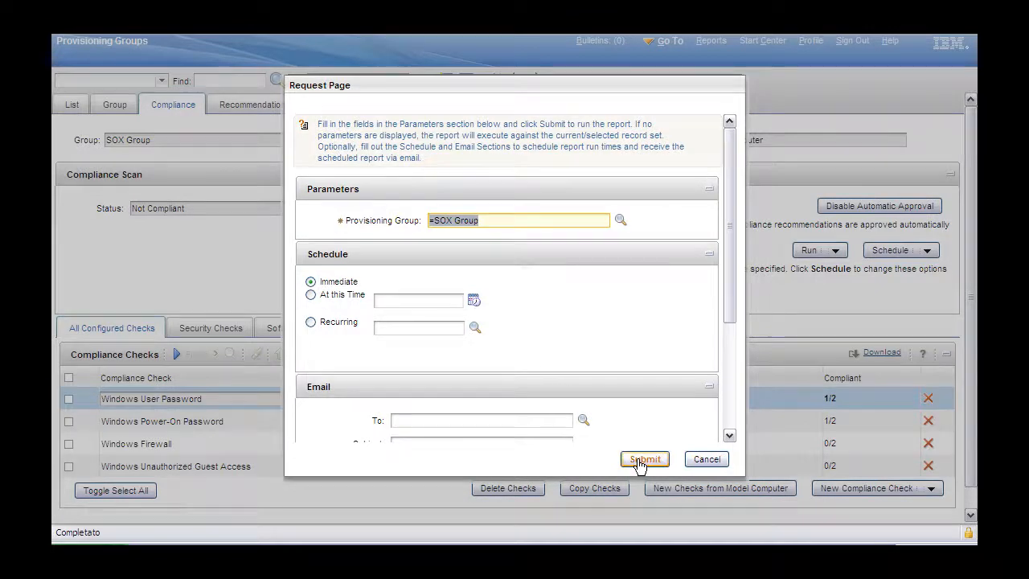
left_click(644, 459)
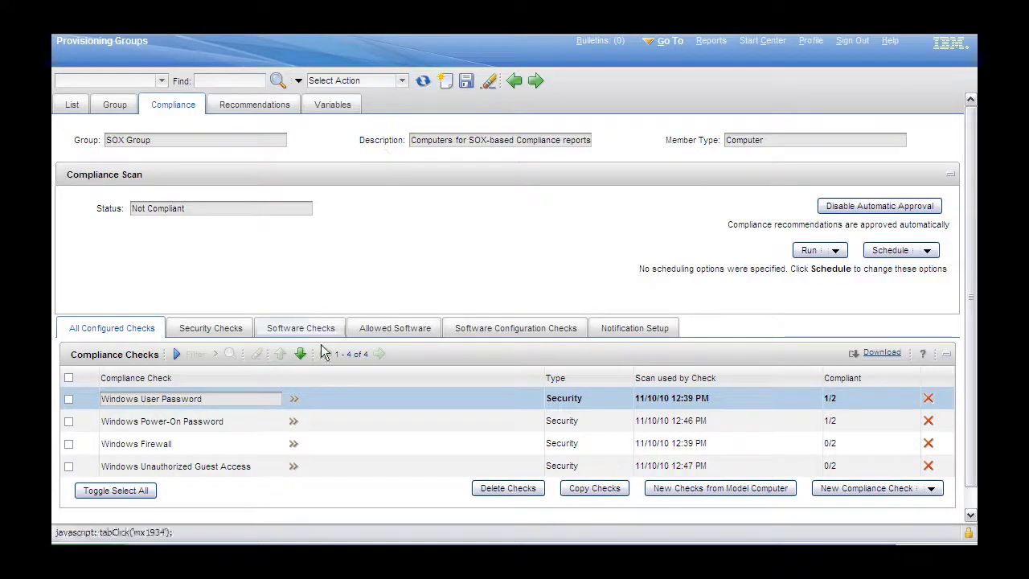
Approve the Windows User Password minimum password reuse count recommendation, then list all recommendations.
left_click(295, 398)
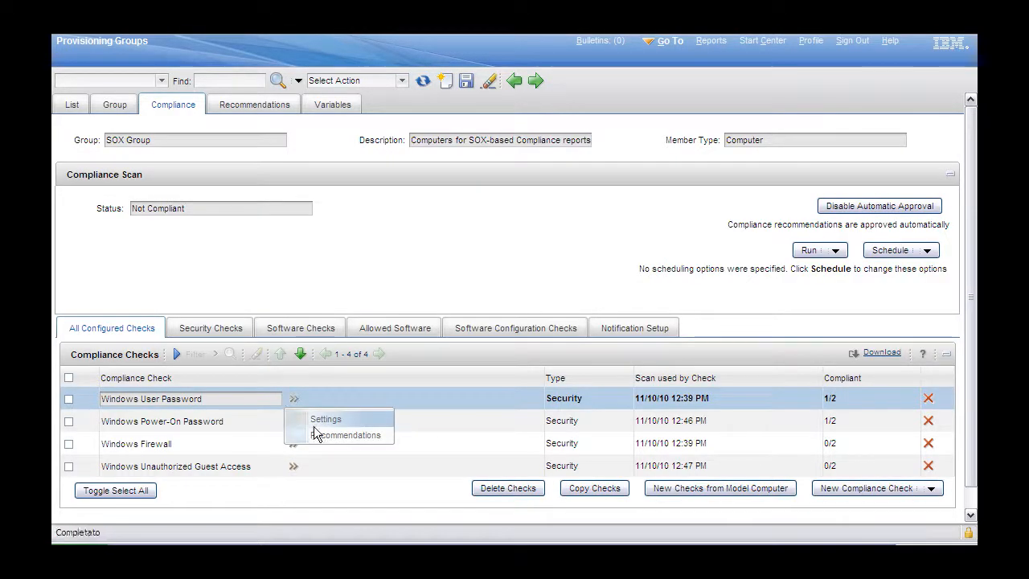
left_click(348, 434)
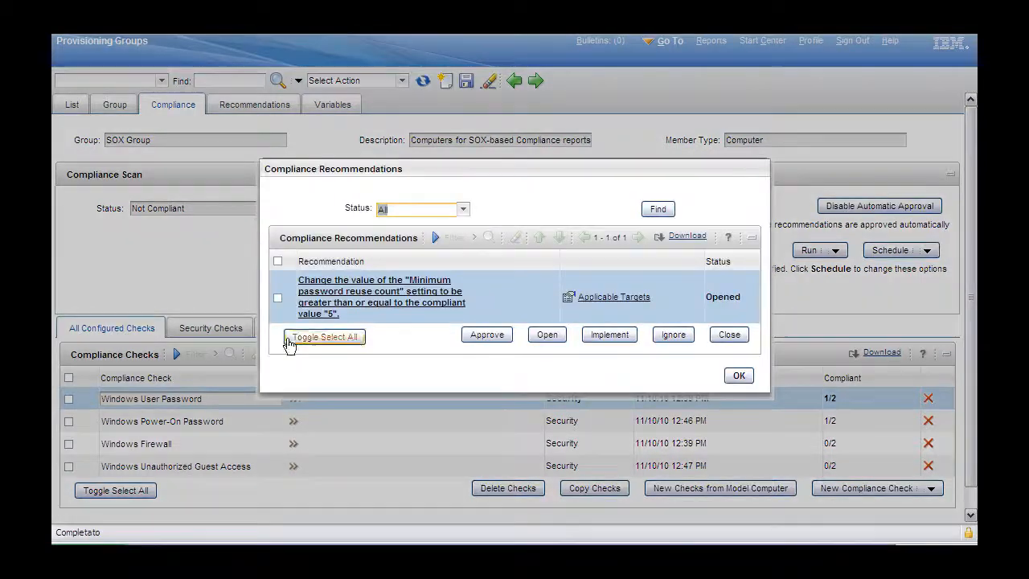
left_click(324, 336)
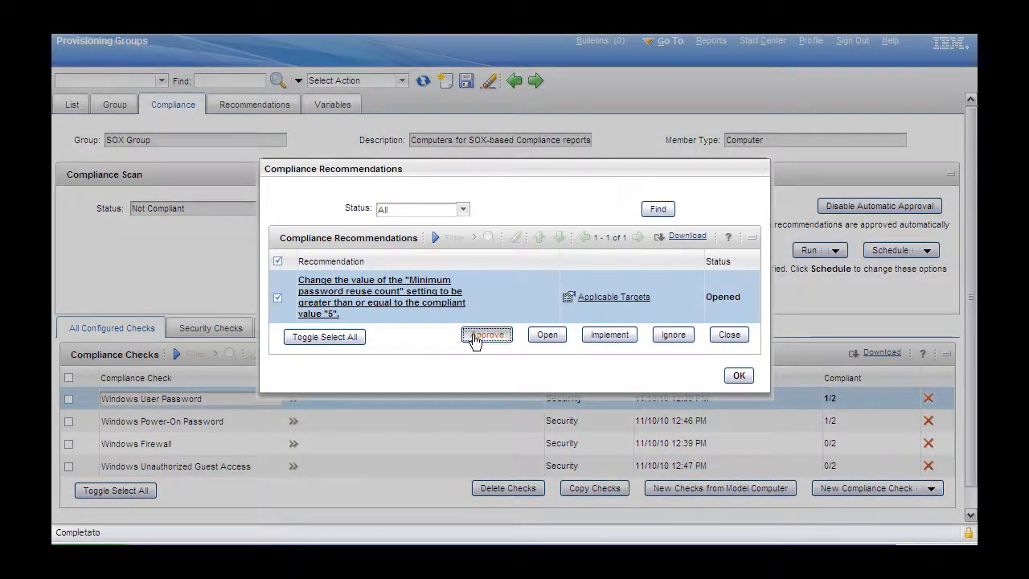
left_click(486, 334)
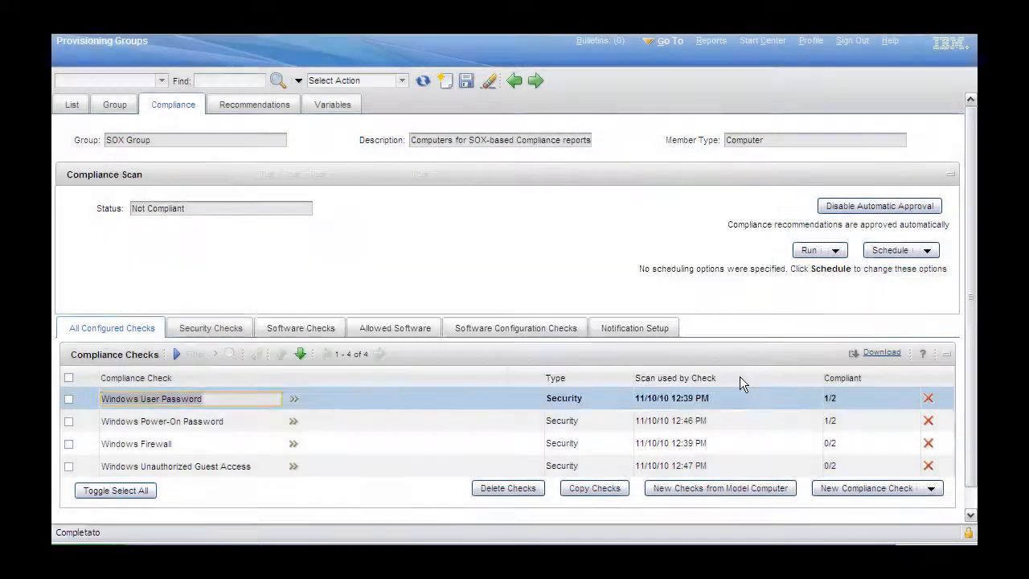
left_click(253, 105)
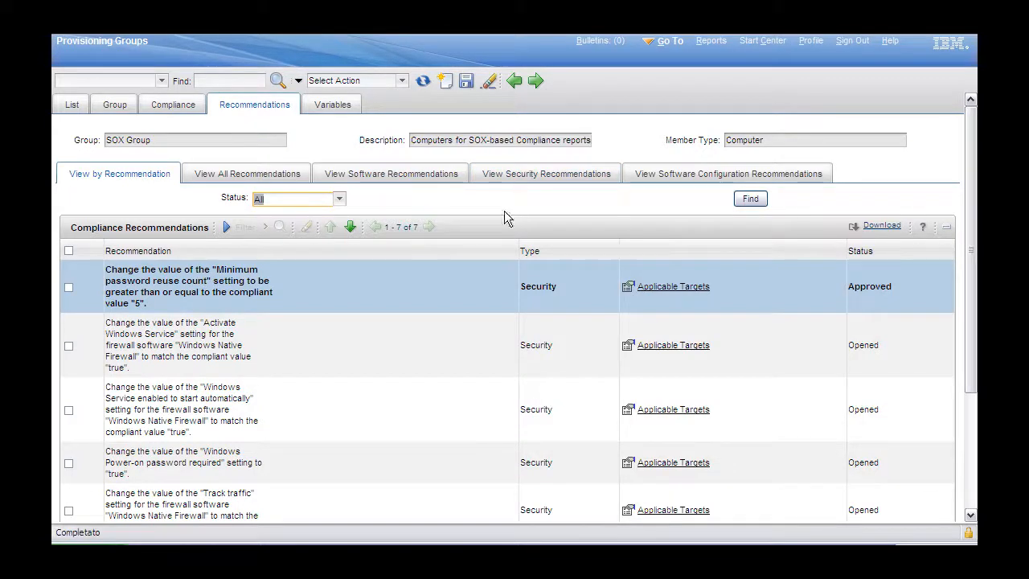
Filter SOX Group's recommendations to those with Opened status.
left_click(338, 199)
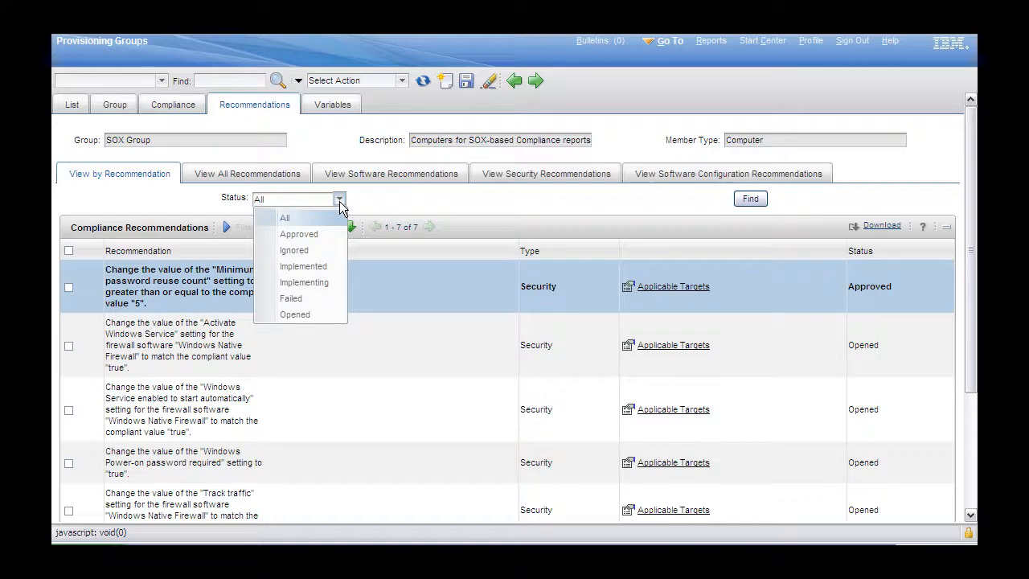
left_click(284, 217)
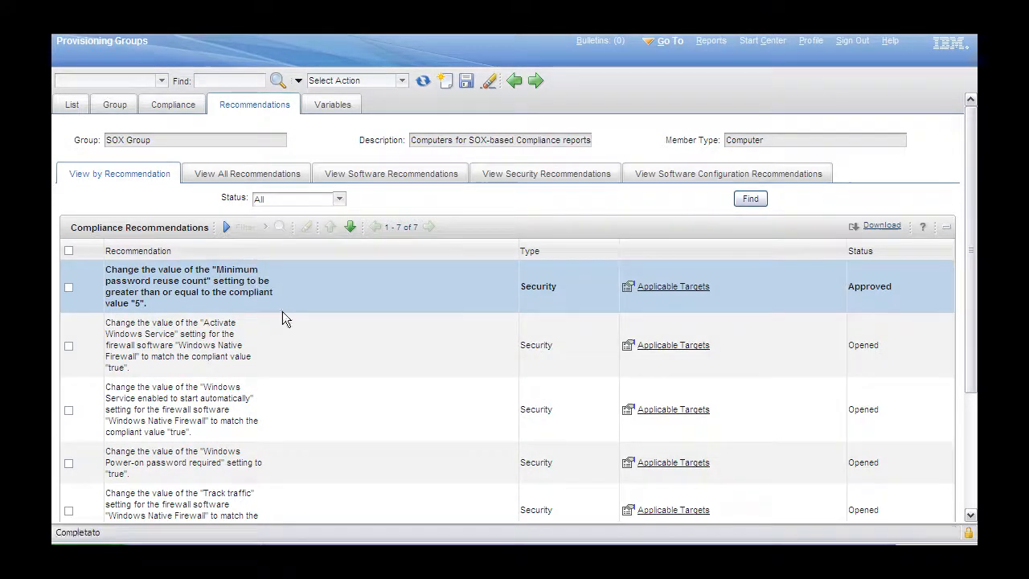
left_click(750, 198)
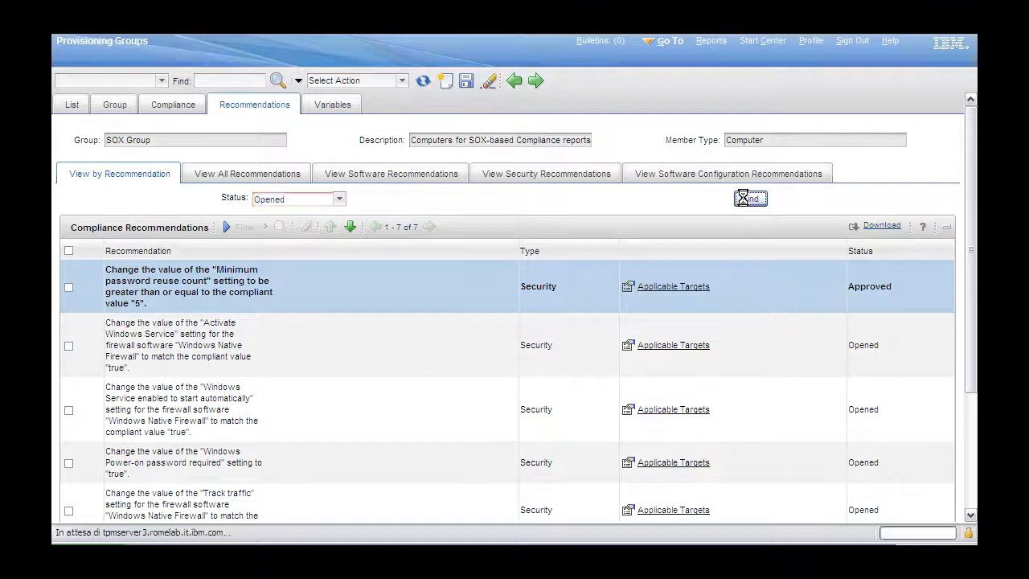
left_click(749, 199)
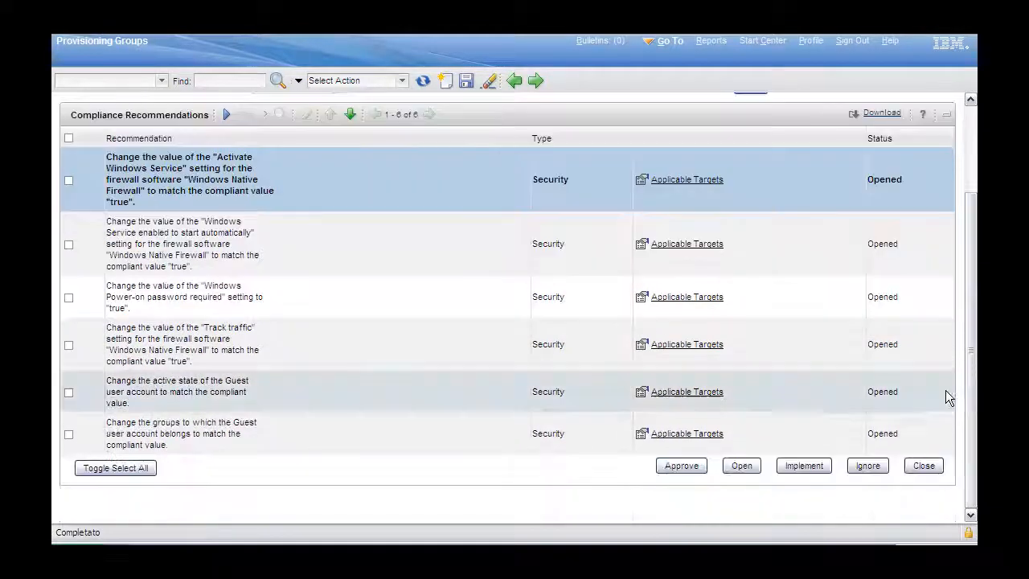
Ignore all six opened recommendations with reason 'Ignore to simulate manual remediation'.
left_click(115, 468)
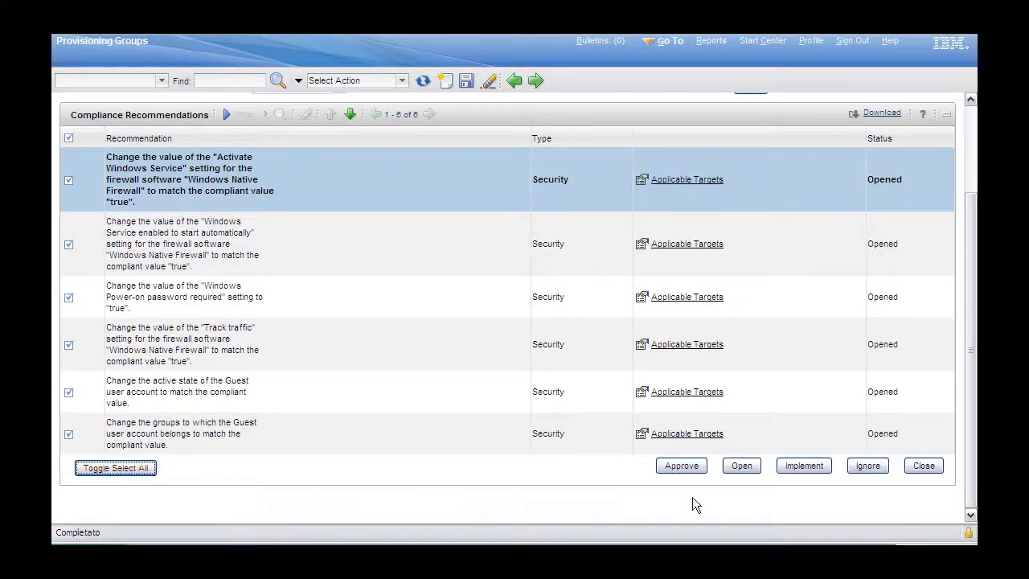
left_click(868, 466)
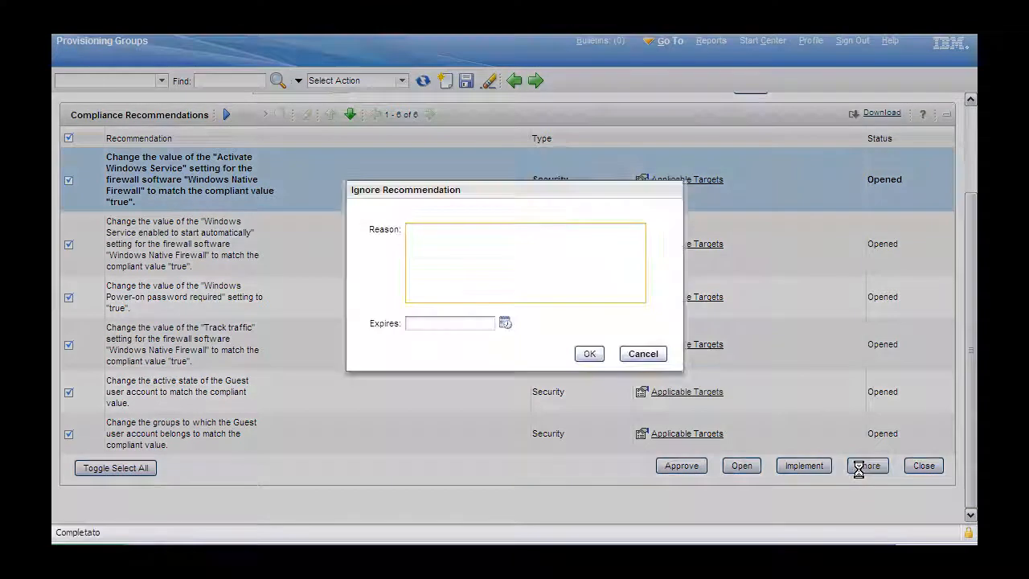
type("Ignore")
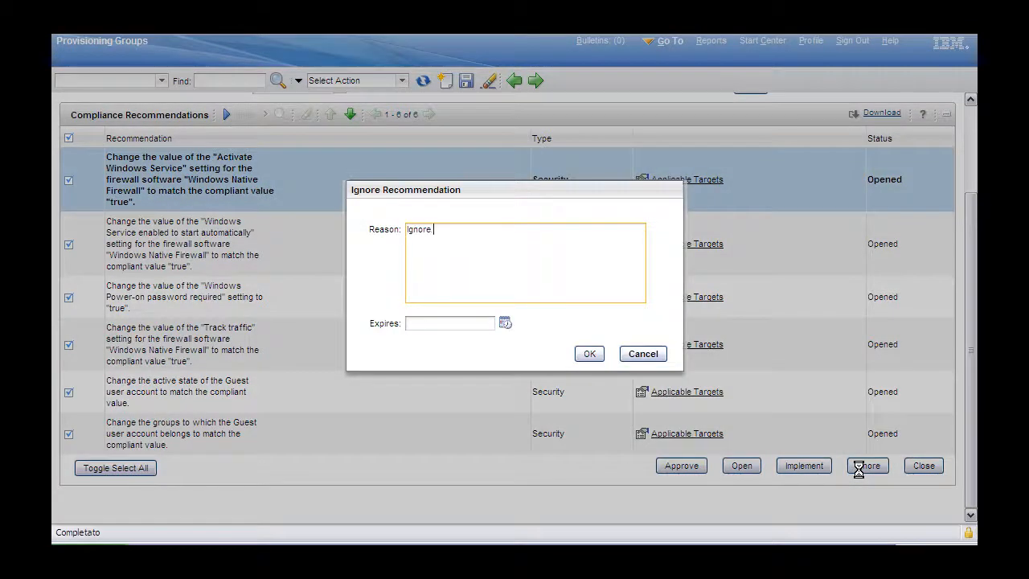
type("to simulate manual")
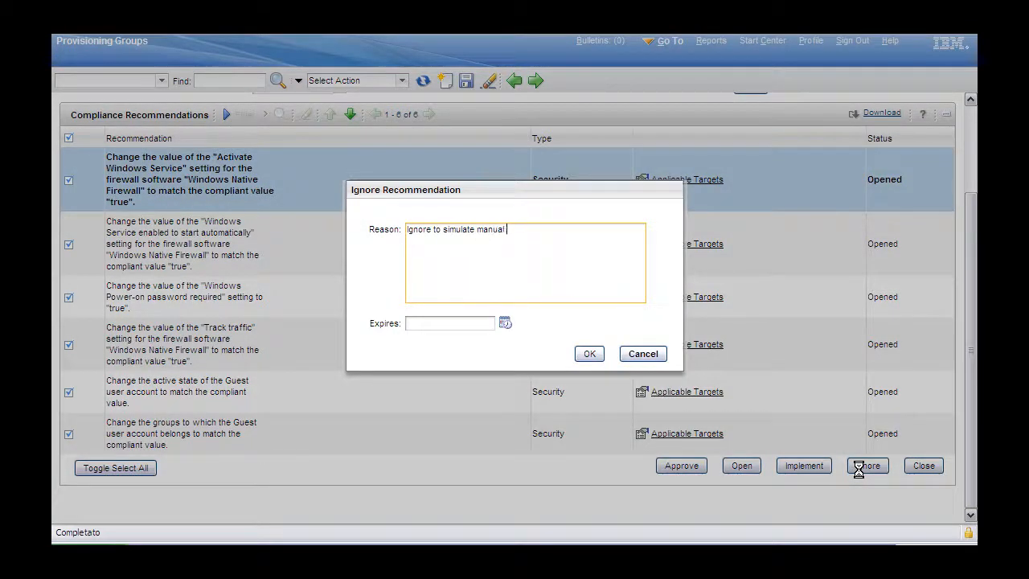
type("remediation")
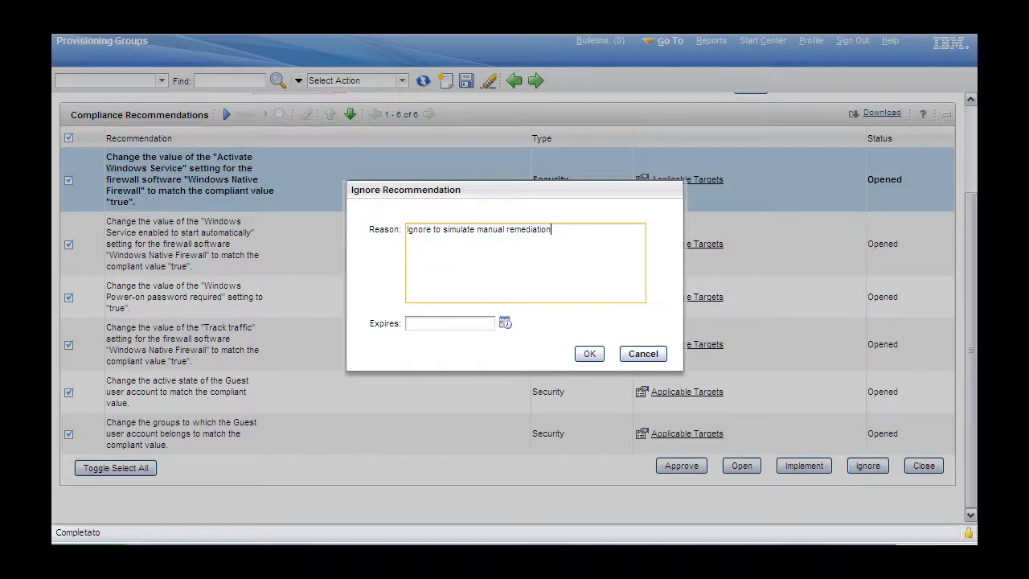
left_click(590, 354)
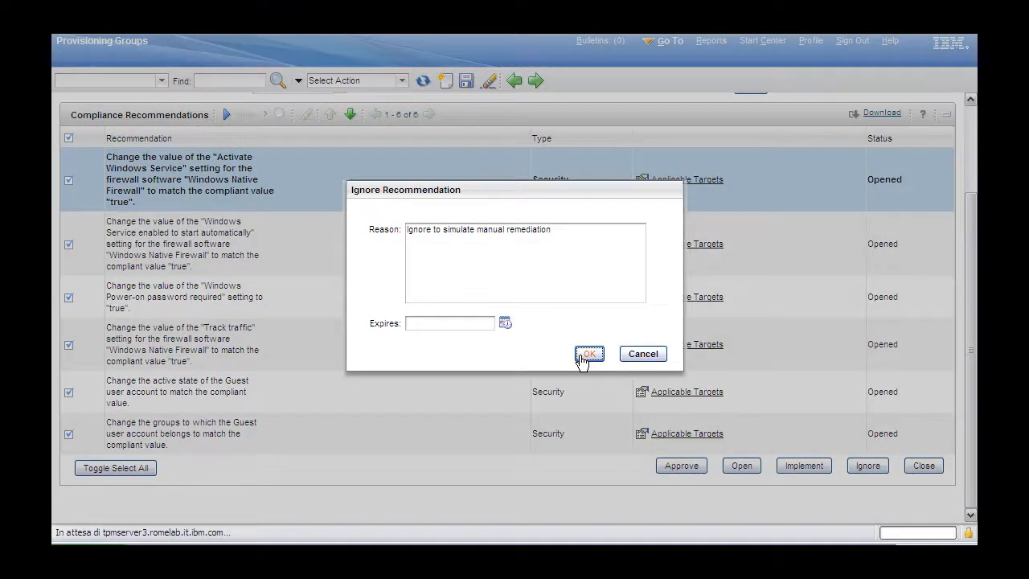
left_click(589, 354)
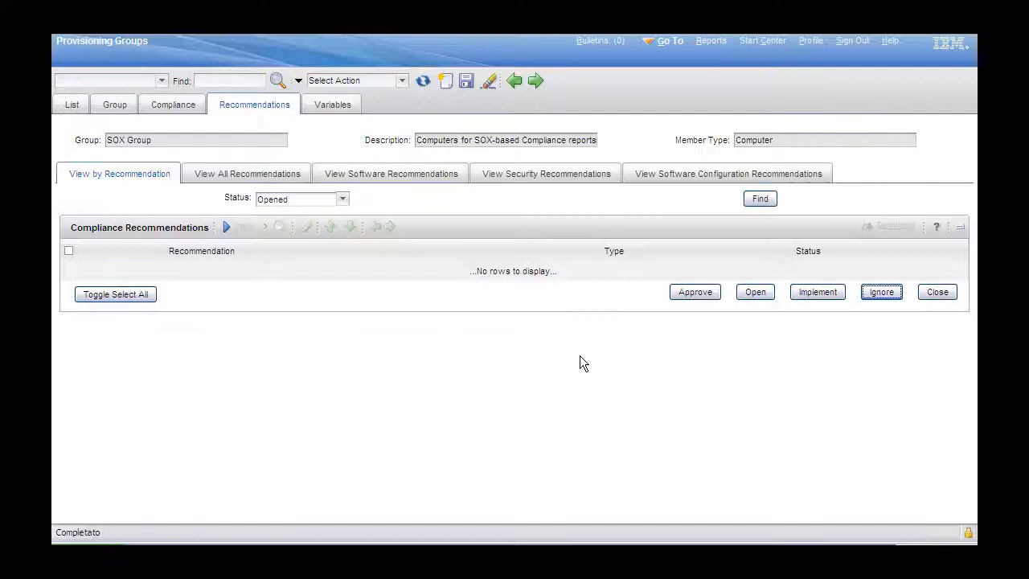
Implement the approved password reuse count recommendation with Run Now and track its remediation task.
left_click(341, 198)
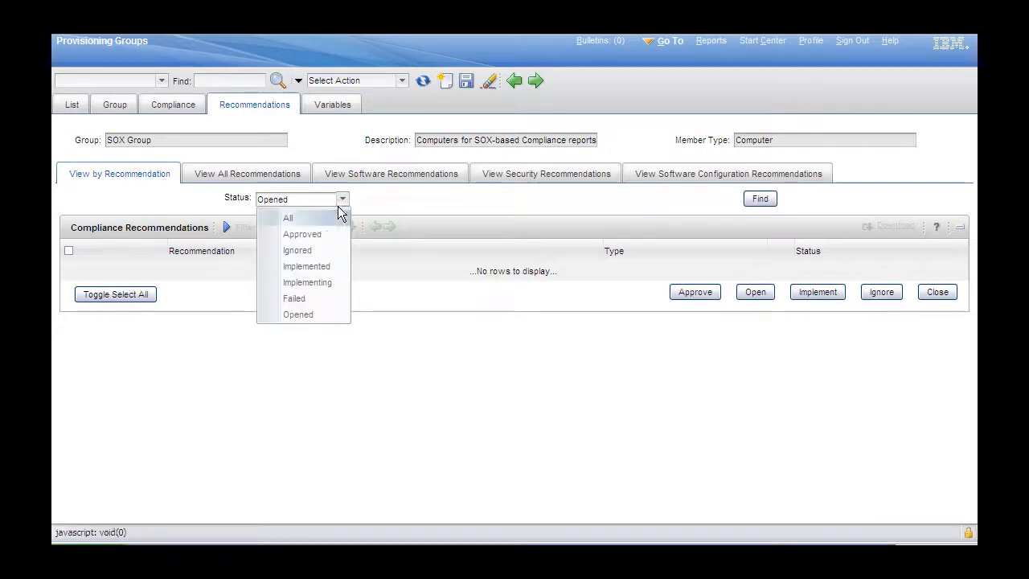
left_click(301, 234)
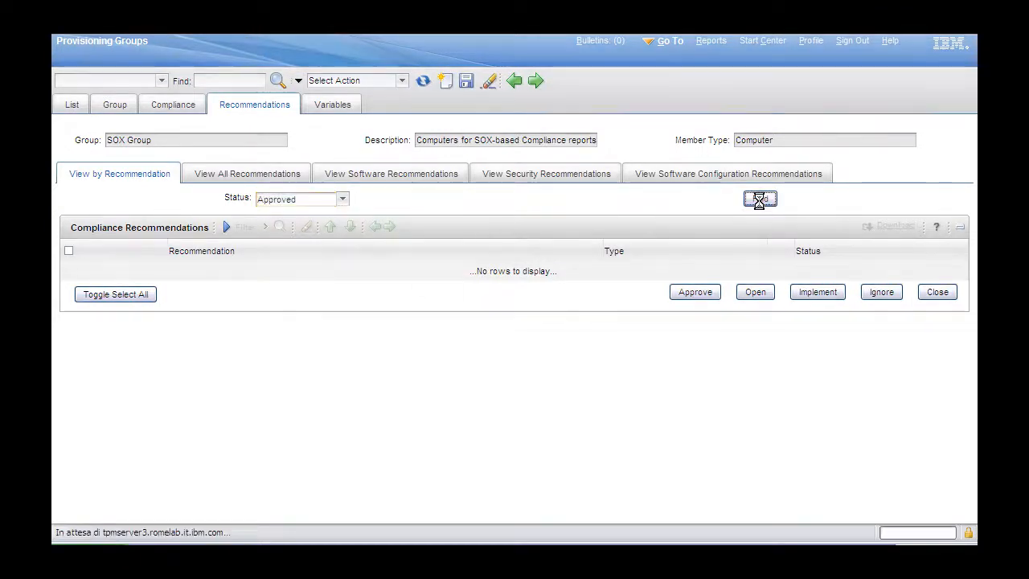
left_click(760, 199)
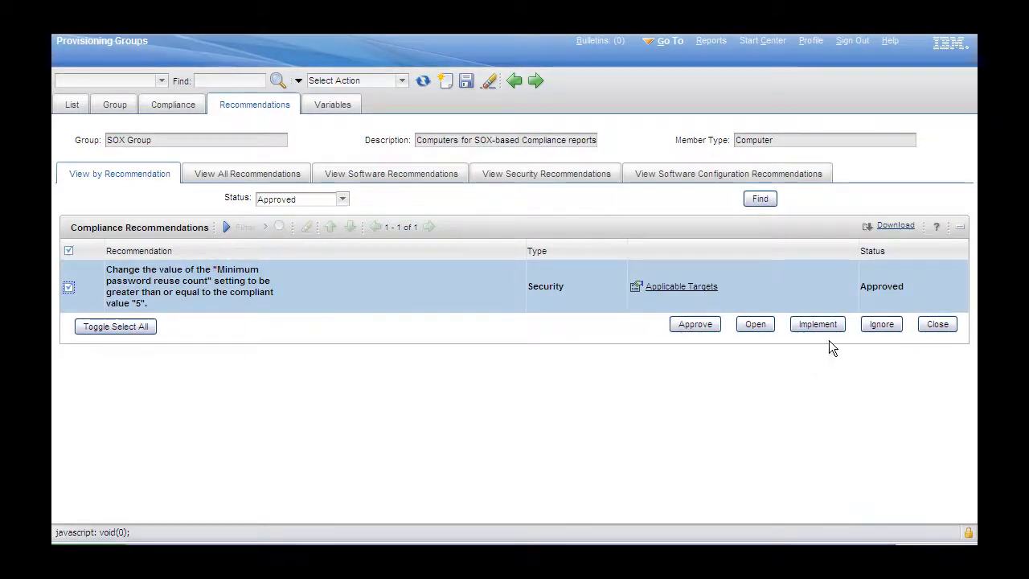
left_click(817, 324)
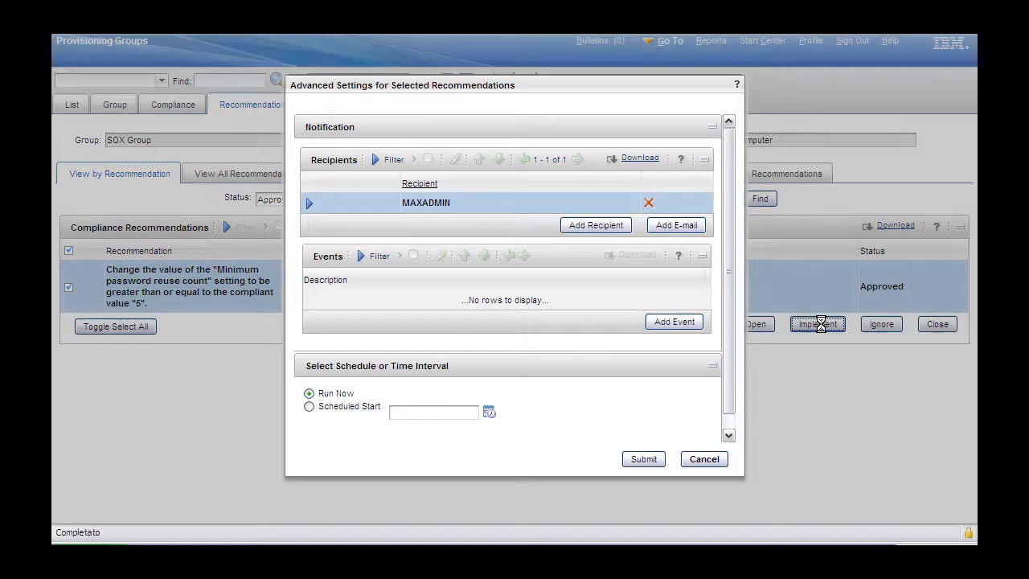
left_click(643, 459)
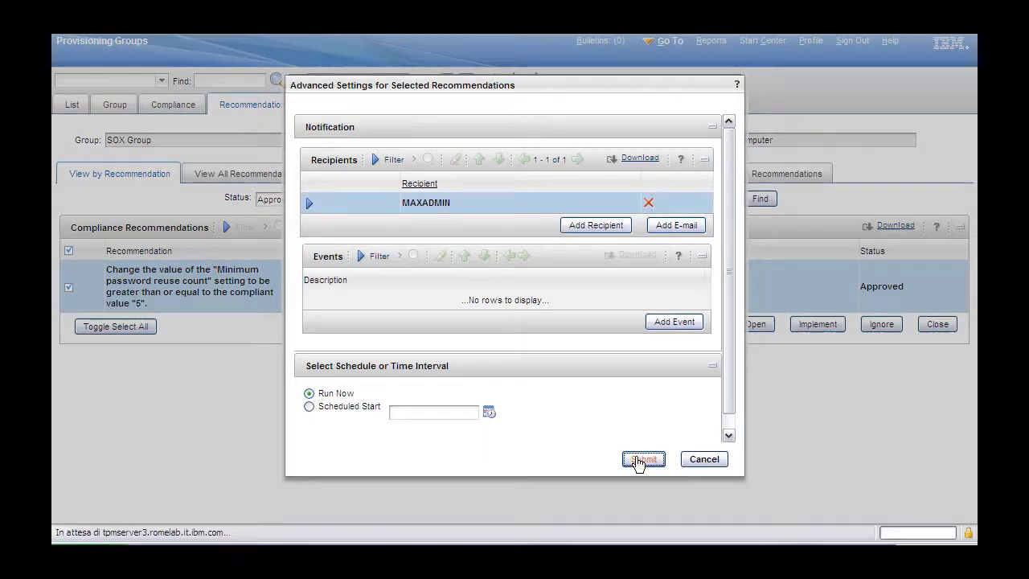
left_click(644, 458)
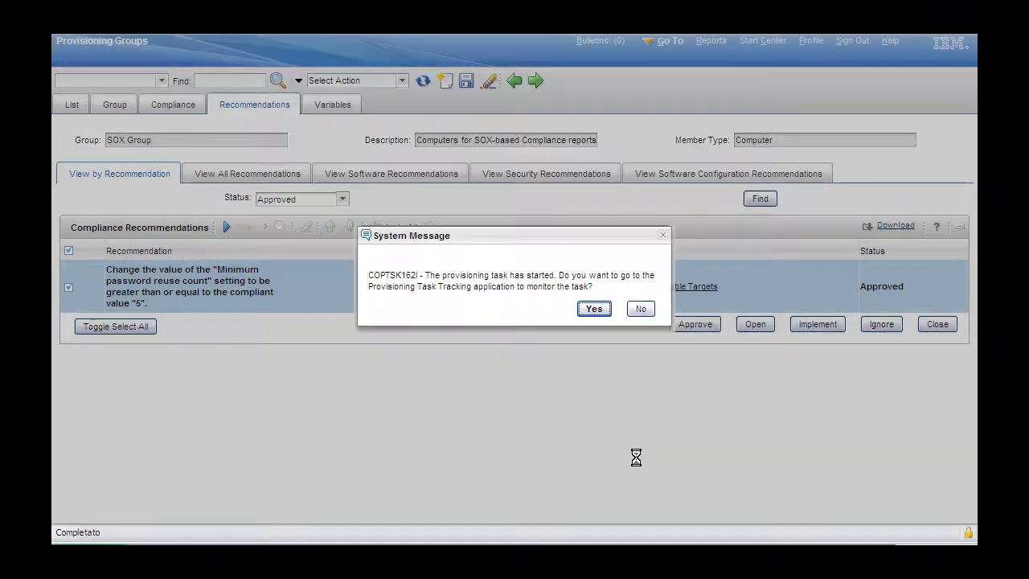
left_click(594, 309)
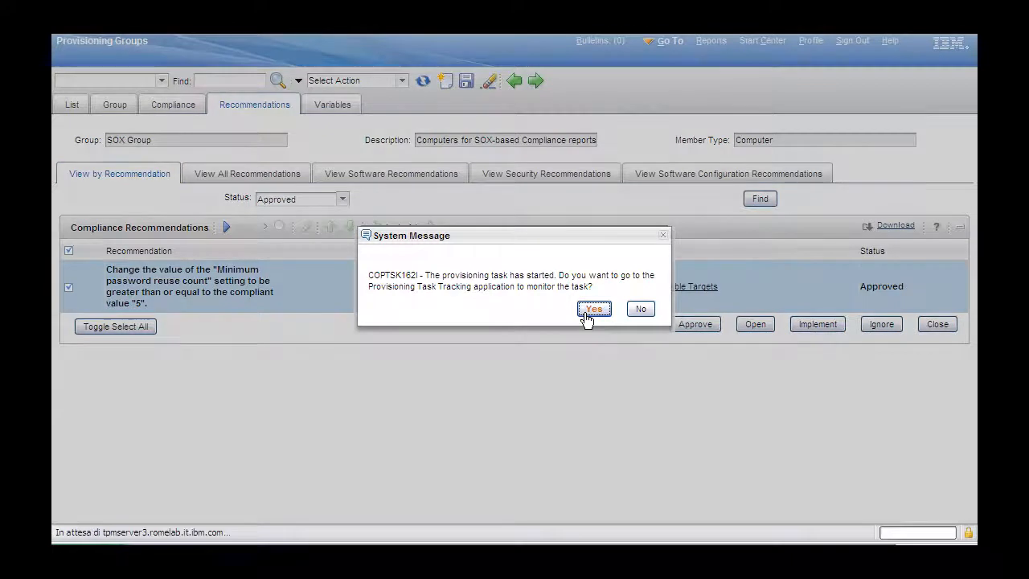
left_click(594, 309)
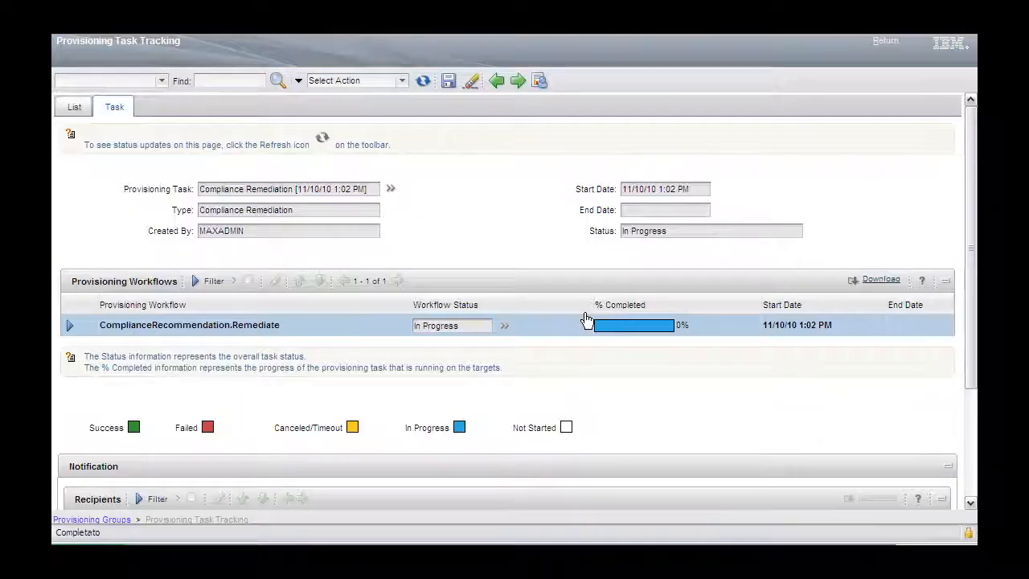
Refresh the password reuse count remediation task until Succeeded, then return to SOX Group's recommendations.
left_click(423, 81)
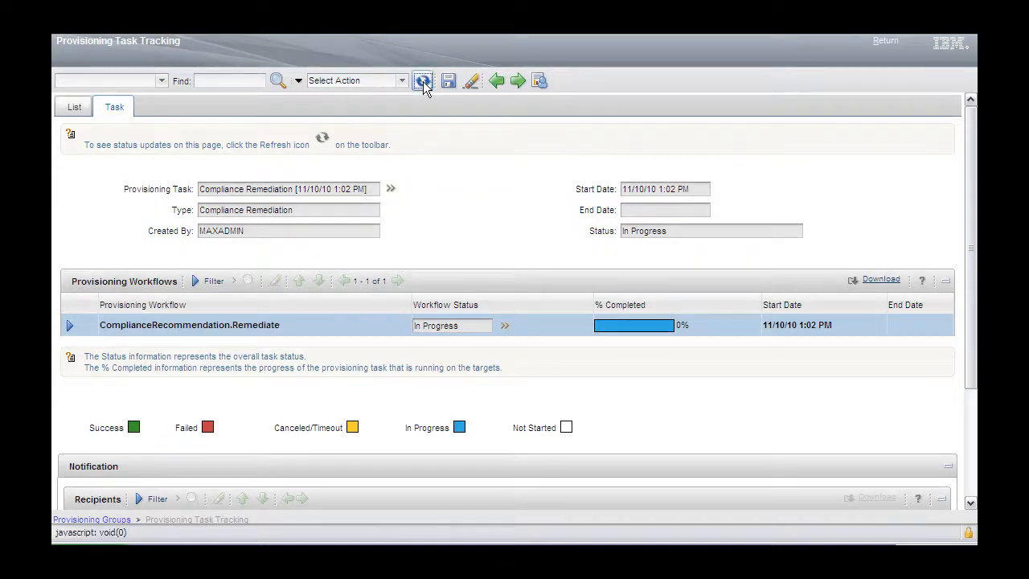
left_click(422, 81)
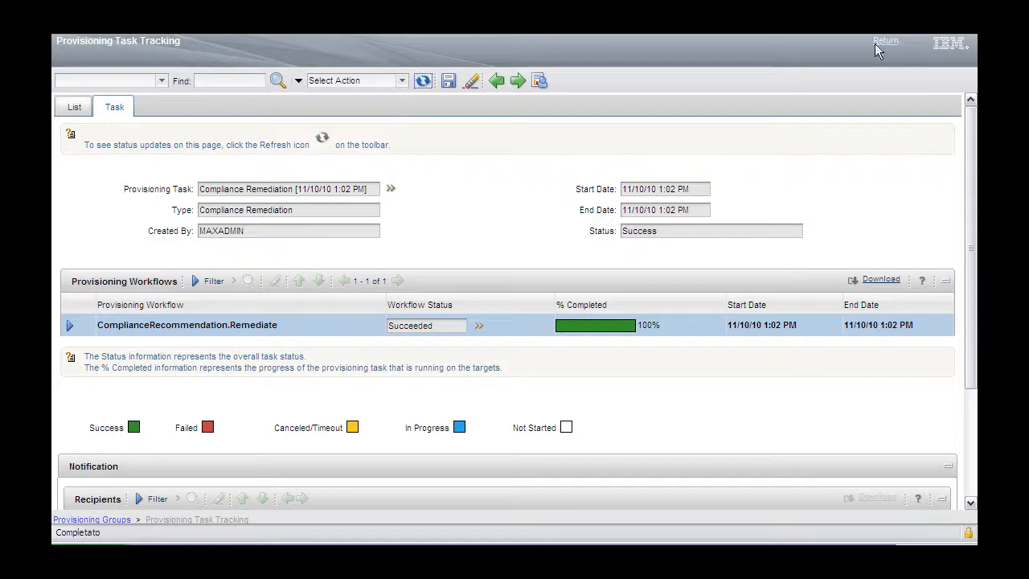
left_click(885, 40)
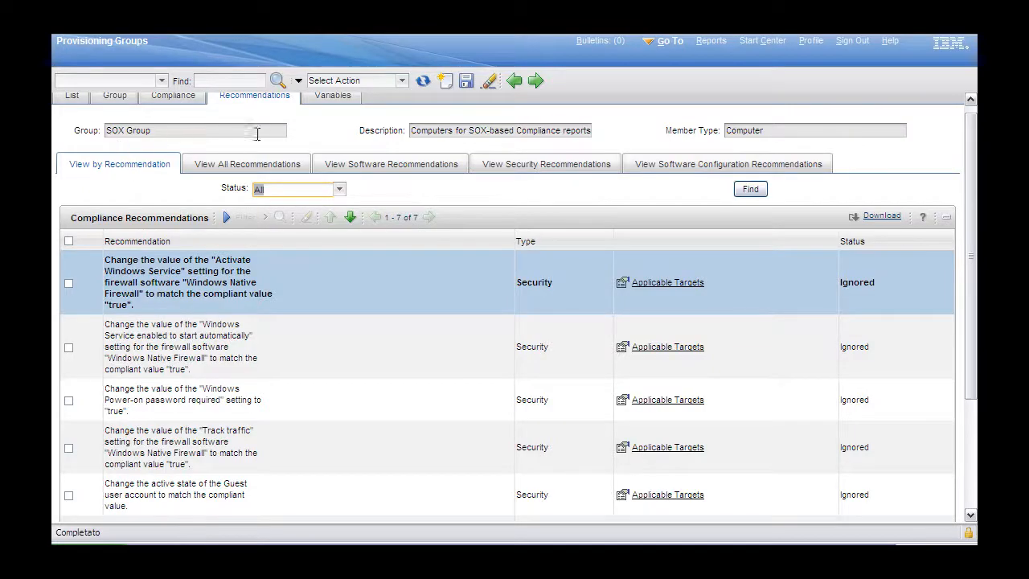
Rerun the SOX Group compliance scan and choose to track its task.
left_click(172, 95)
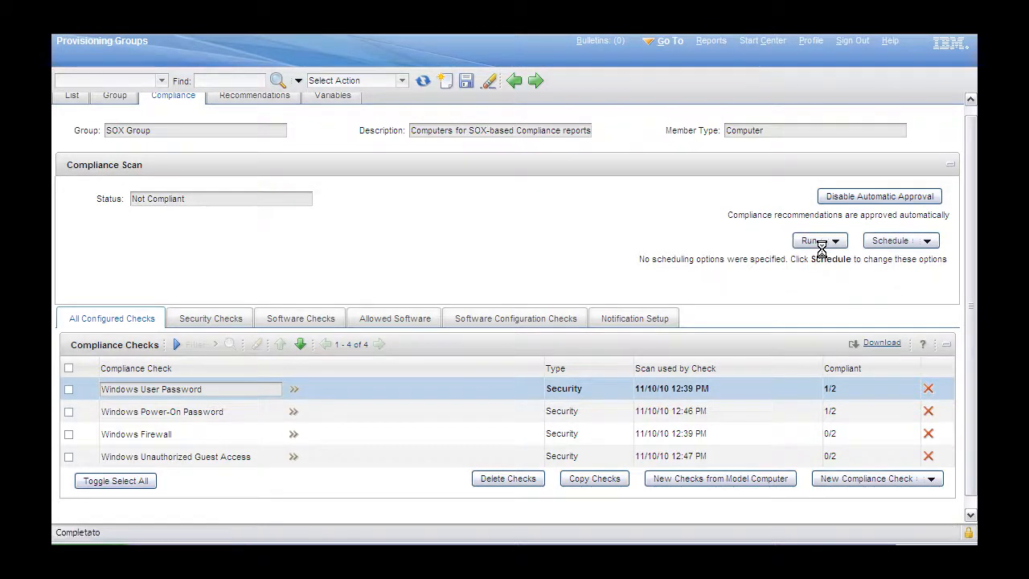
left_click(812, 240)
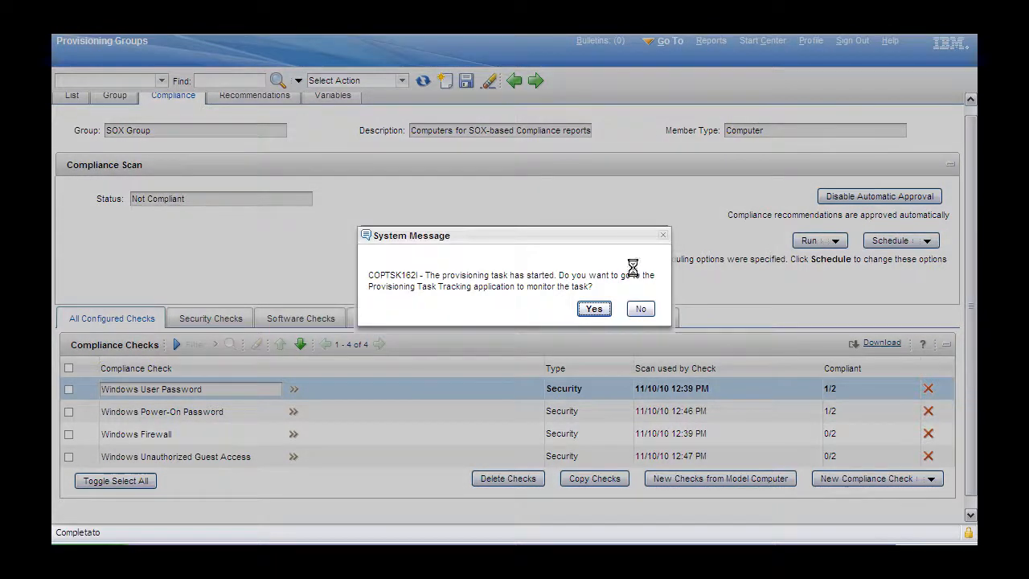
left_click(593, 309)
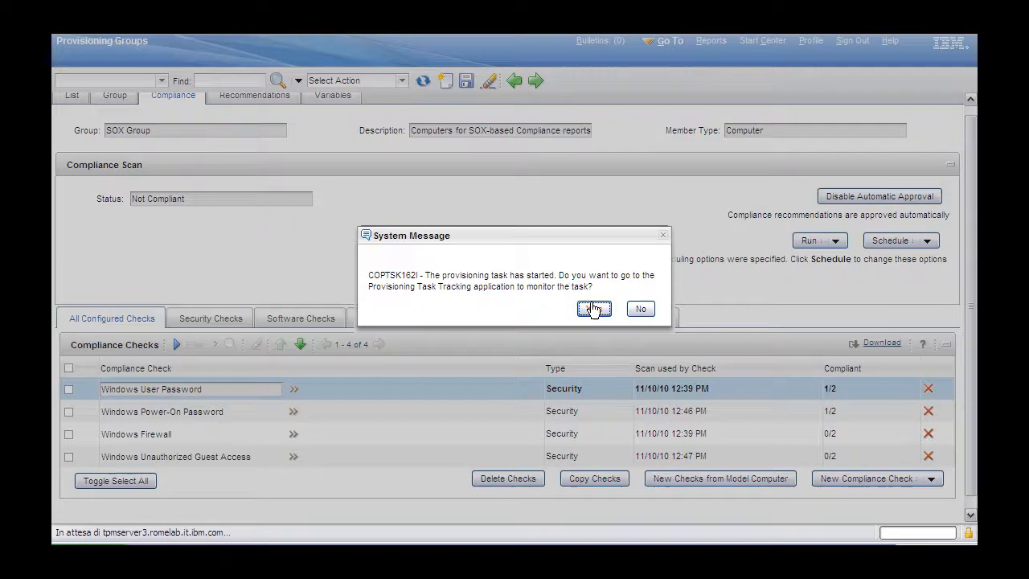
left_click(594, 309)
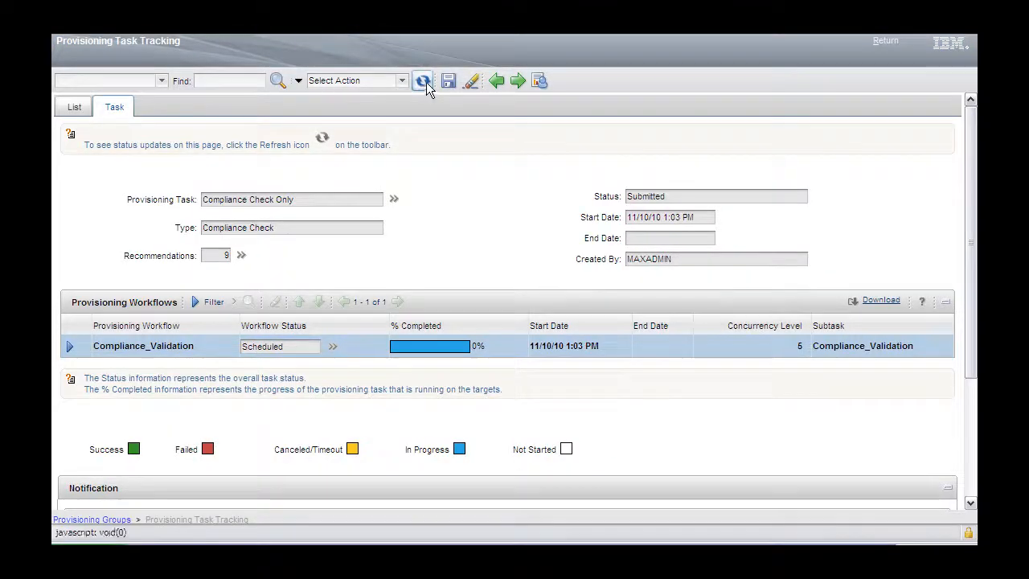
Refresh the compliance check task until it succeeds, then return to SOX Group.
left_click(423, 81)
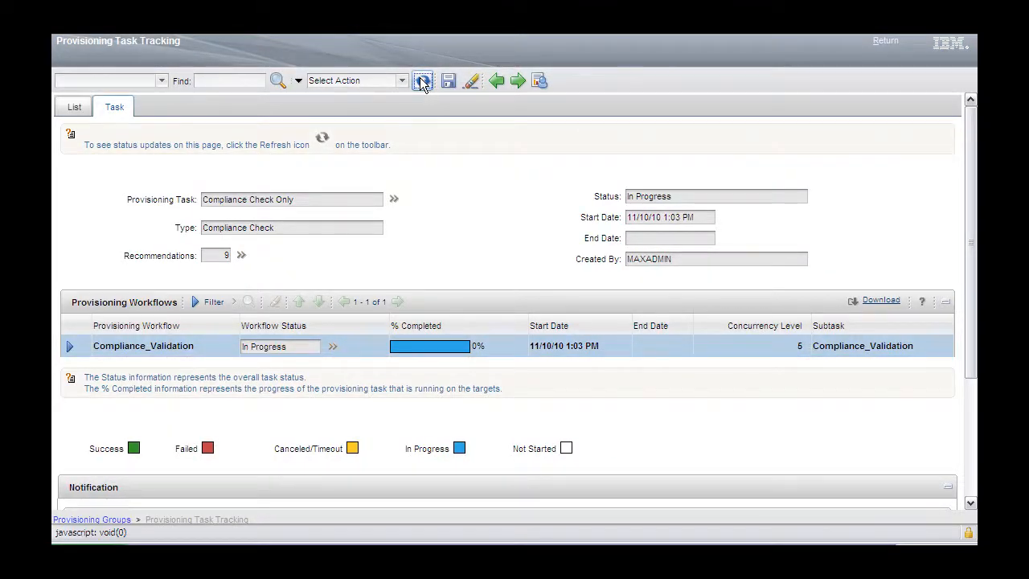
left_click(422, 80)
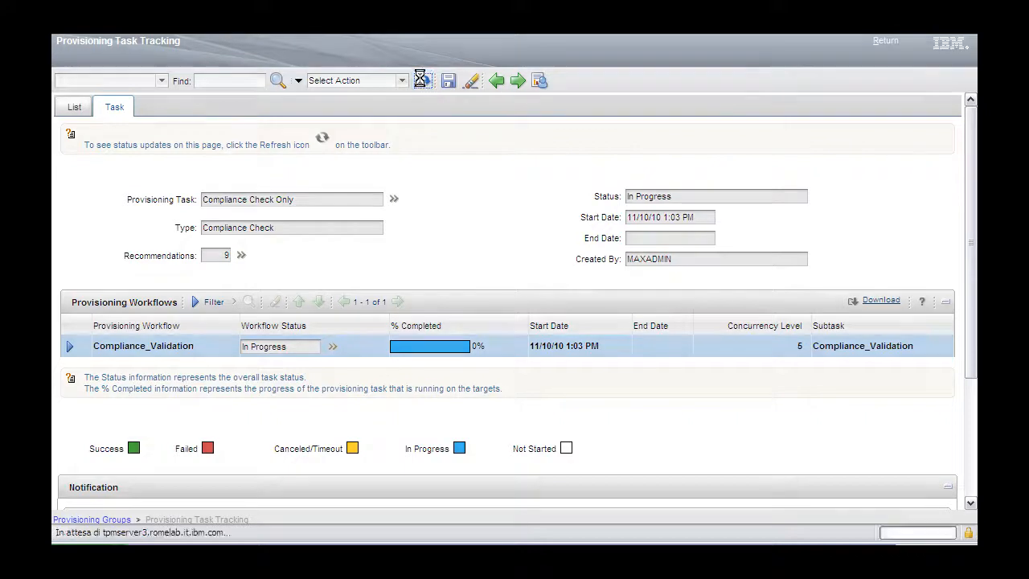
left_click(421, 80)
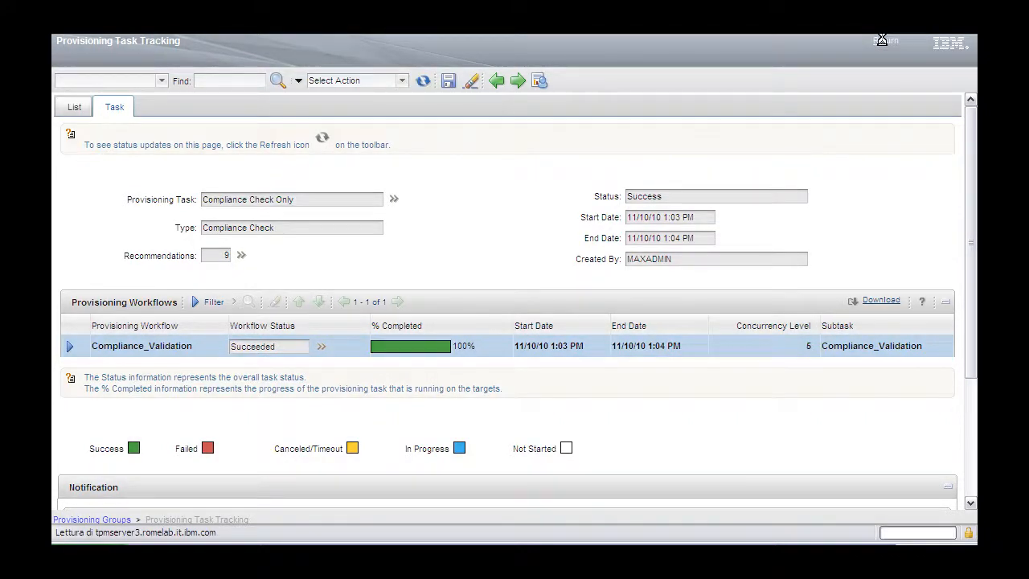
left_click(91, 520)
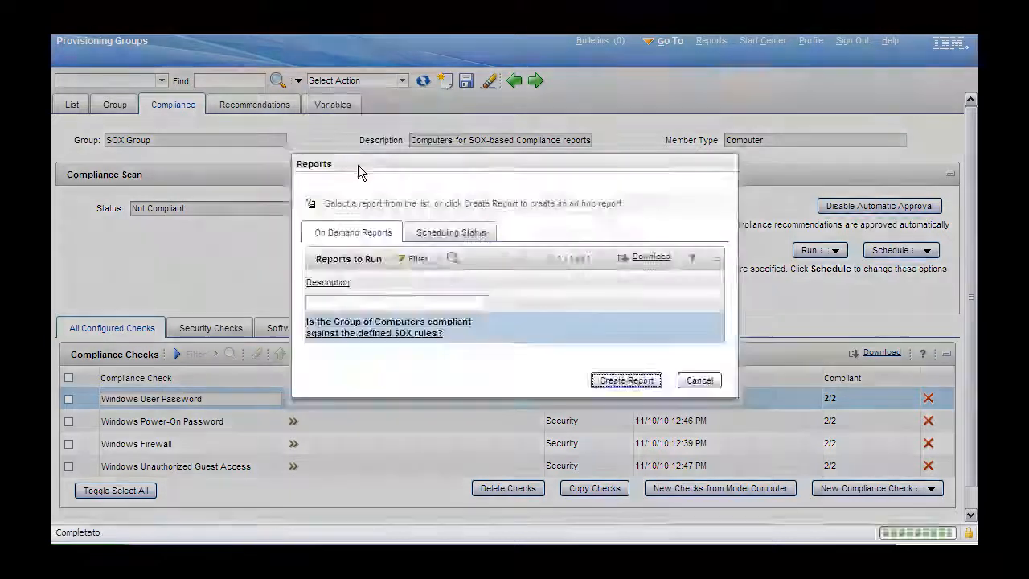
Open the request page for the 'Is the Group of Computers compliant against the defined SOX rules?' report.
left_click(388, 328)
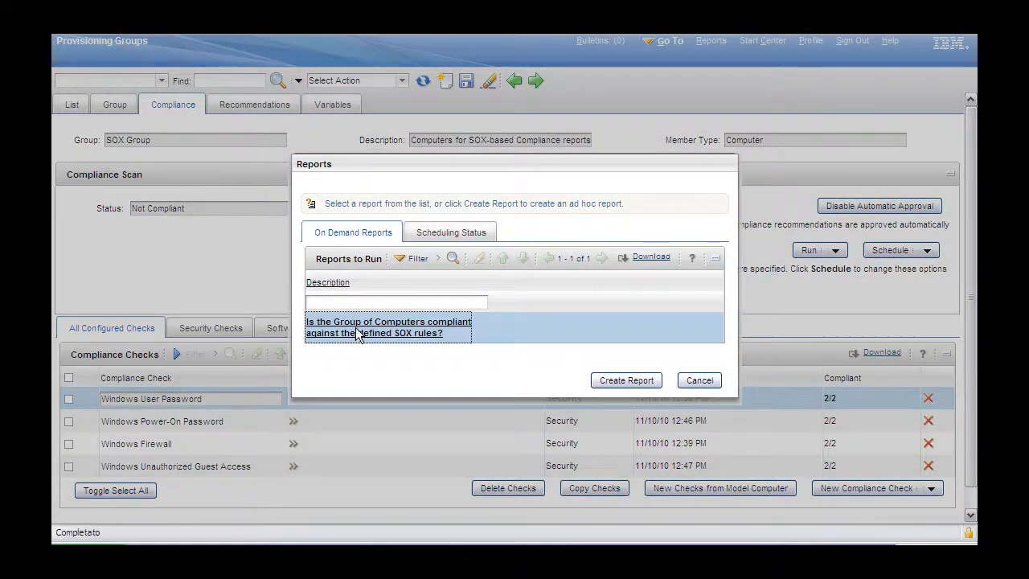
left_click(626, 379)
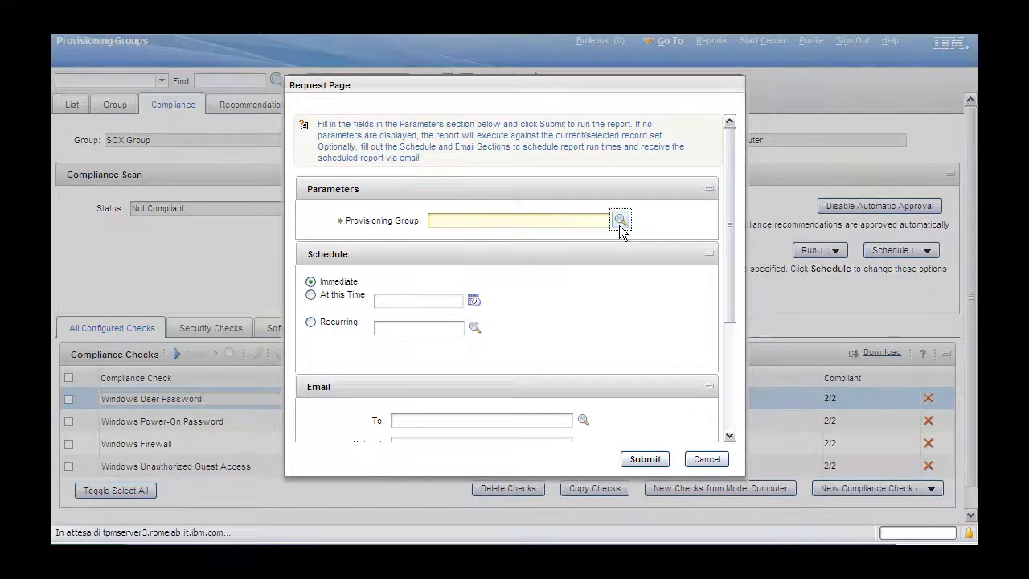